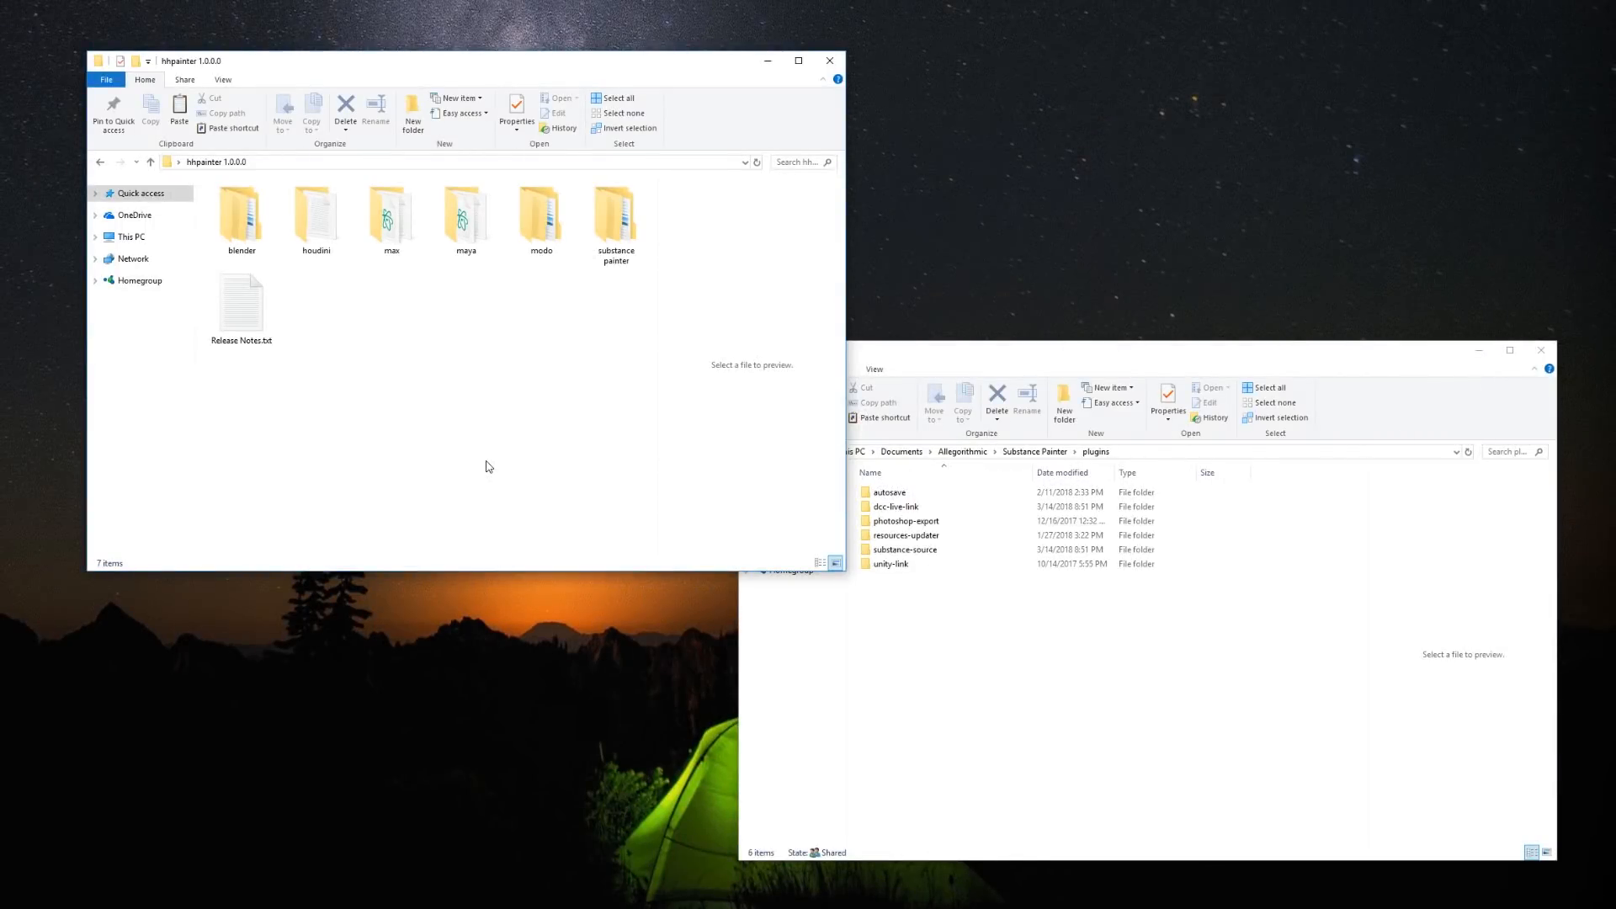
pyautogui.moveTo(229, 124)
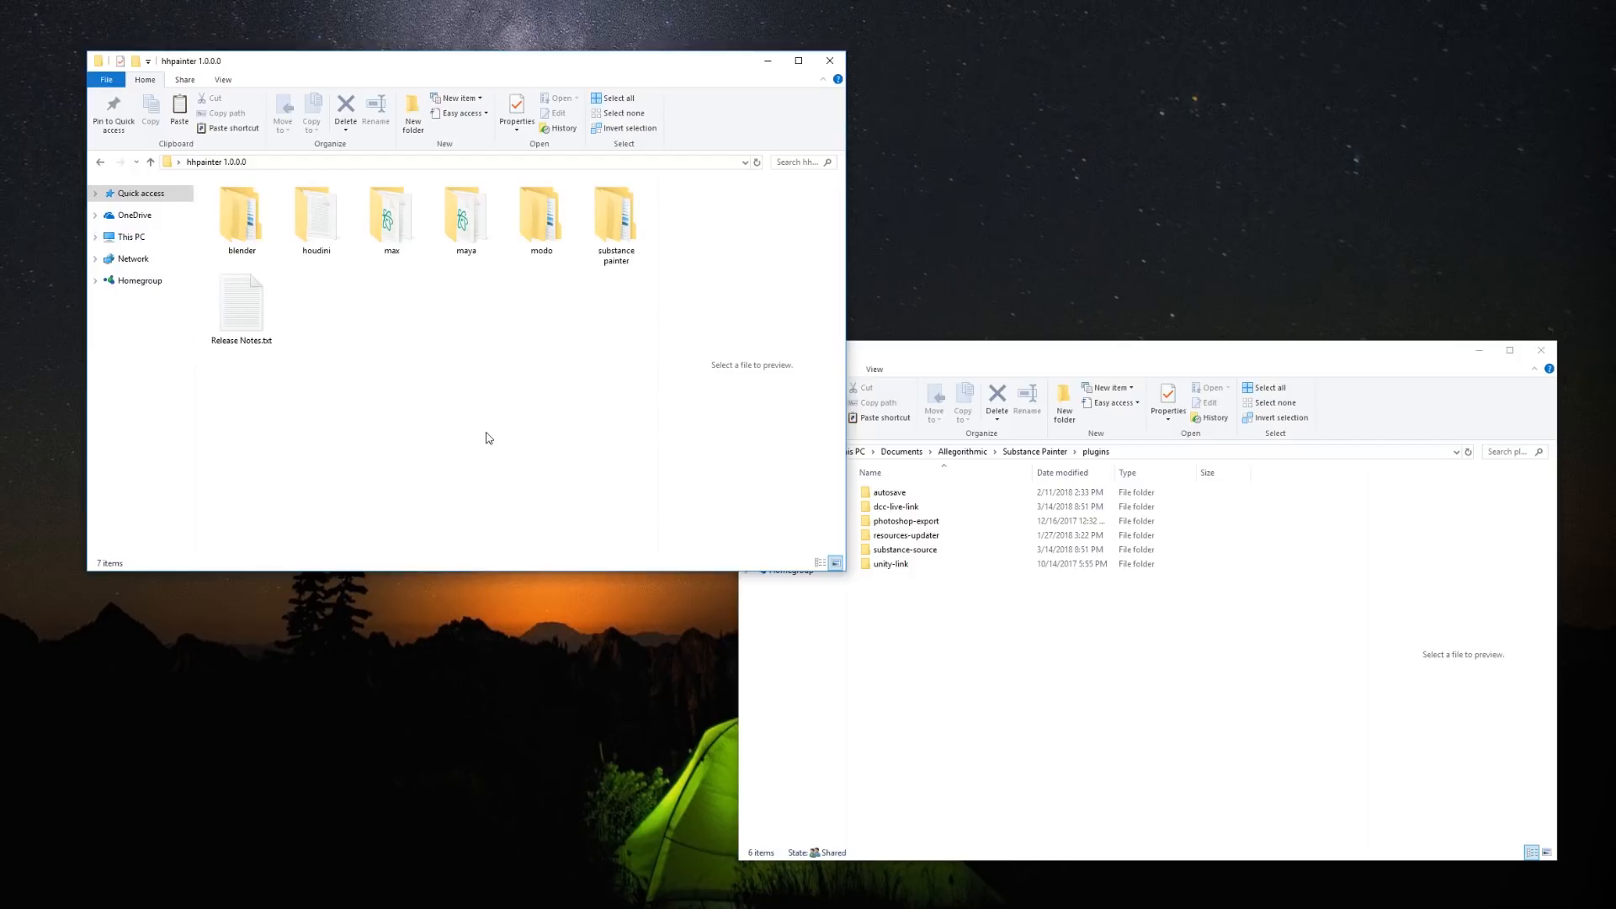
# - Copy the hhconnect folder from hhpainter 1.0.0.0 into Documents/Allegorithmic/Substance Painter/plugins
pyautogui.click(615, 216)
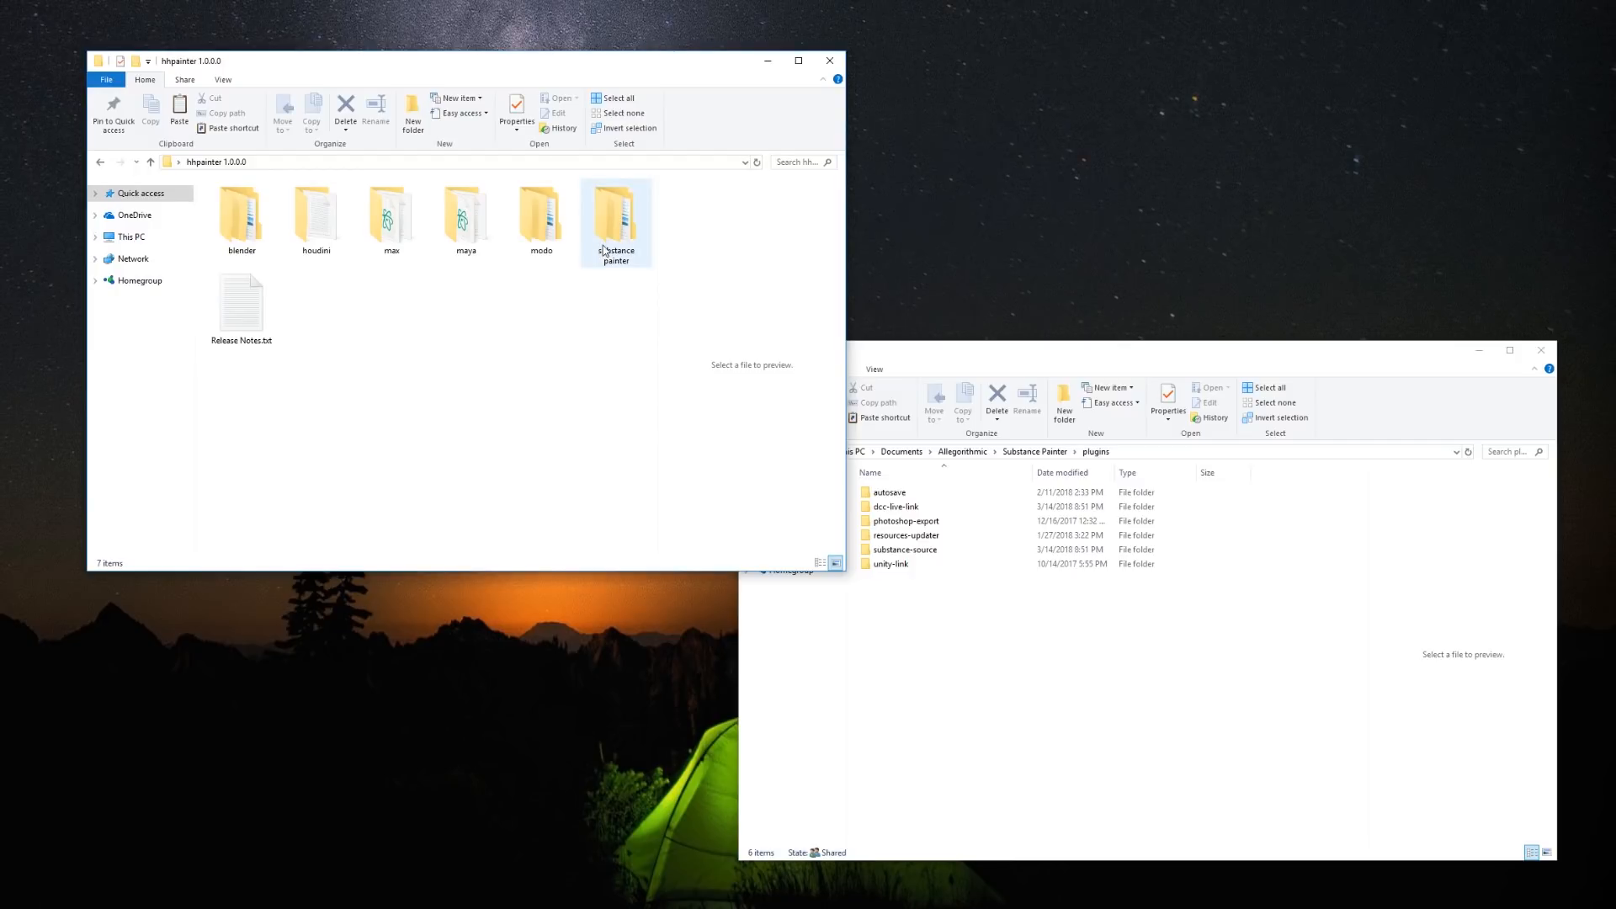
pyautogui.rightClick(241, 202)
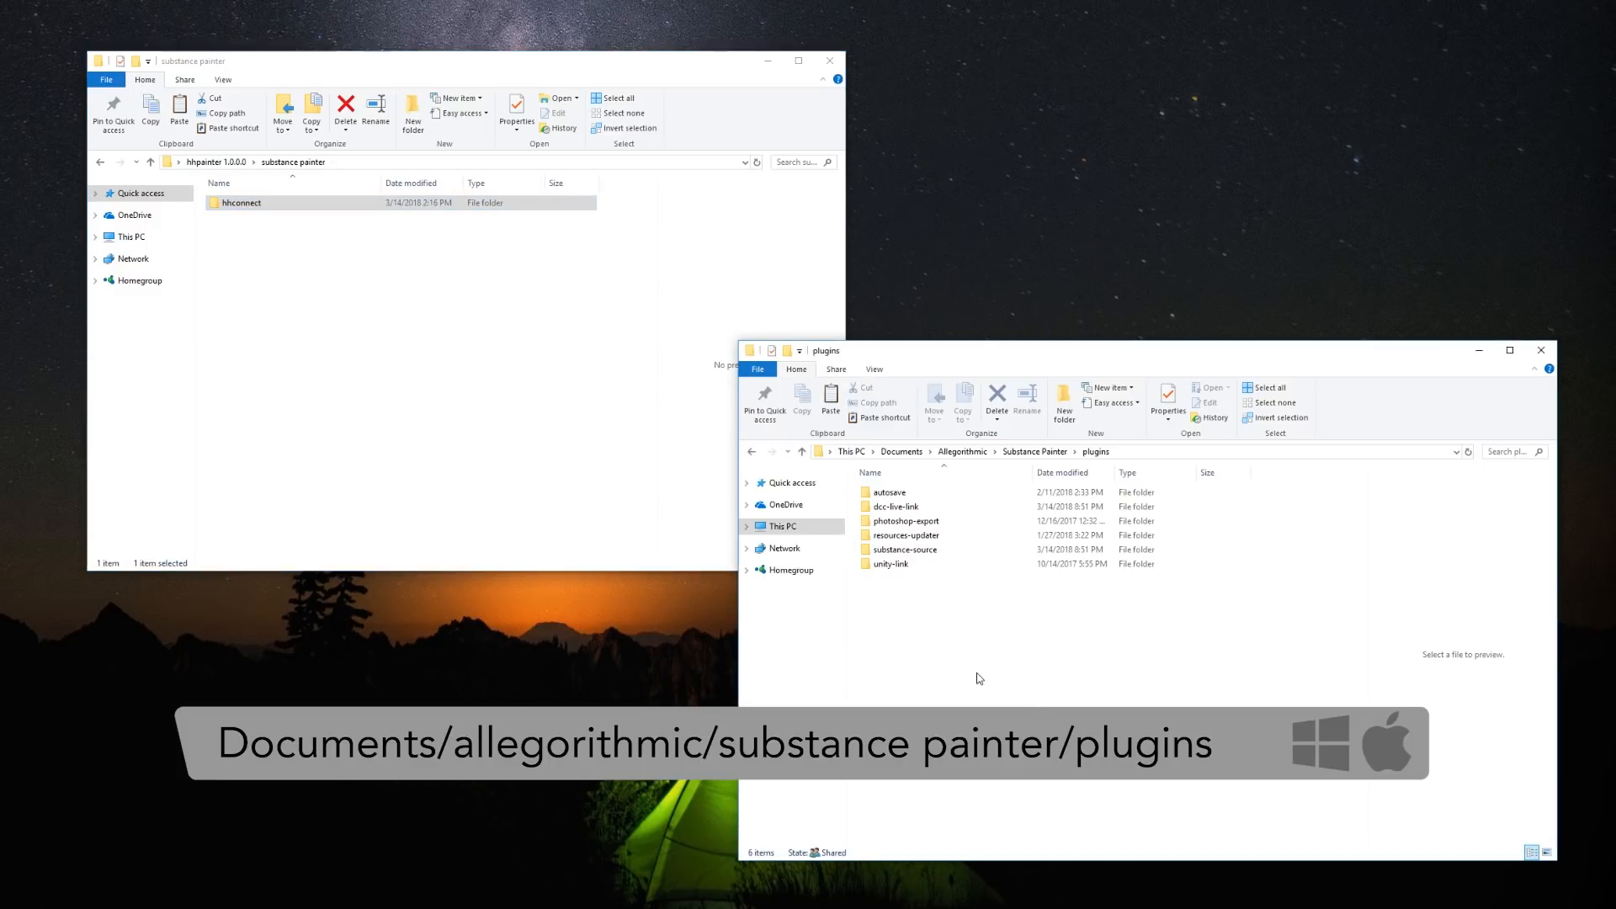
pyautogui.moveTo(926, 593)
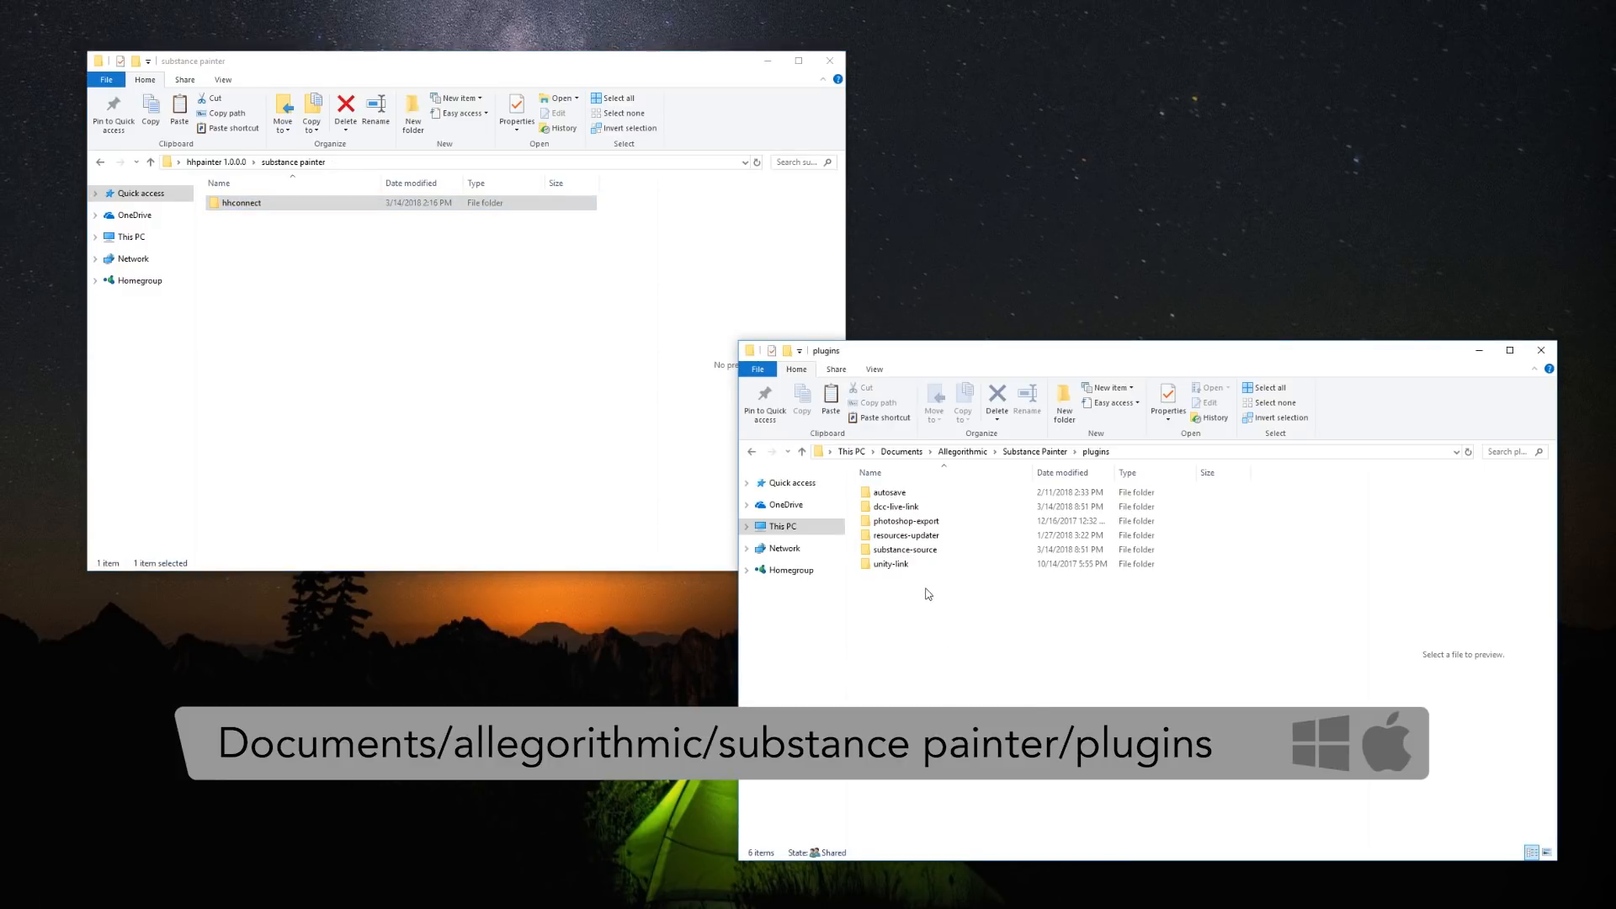
pyautogui.rightClick(926, 593)
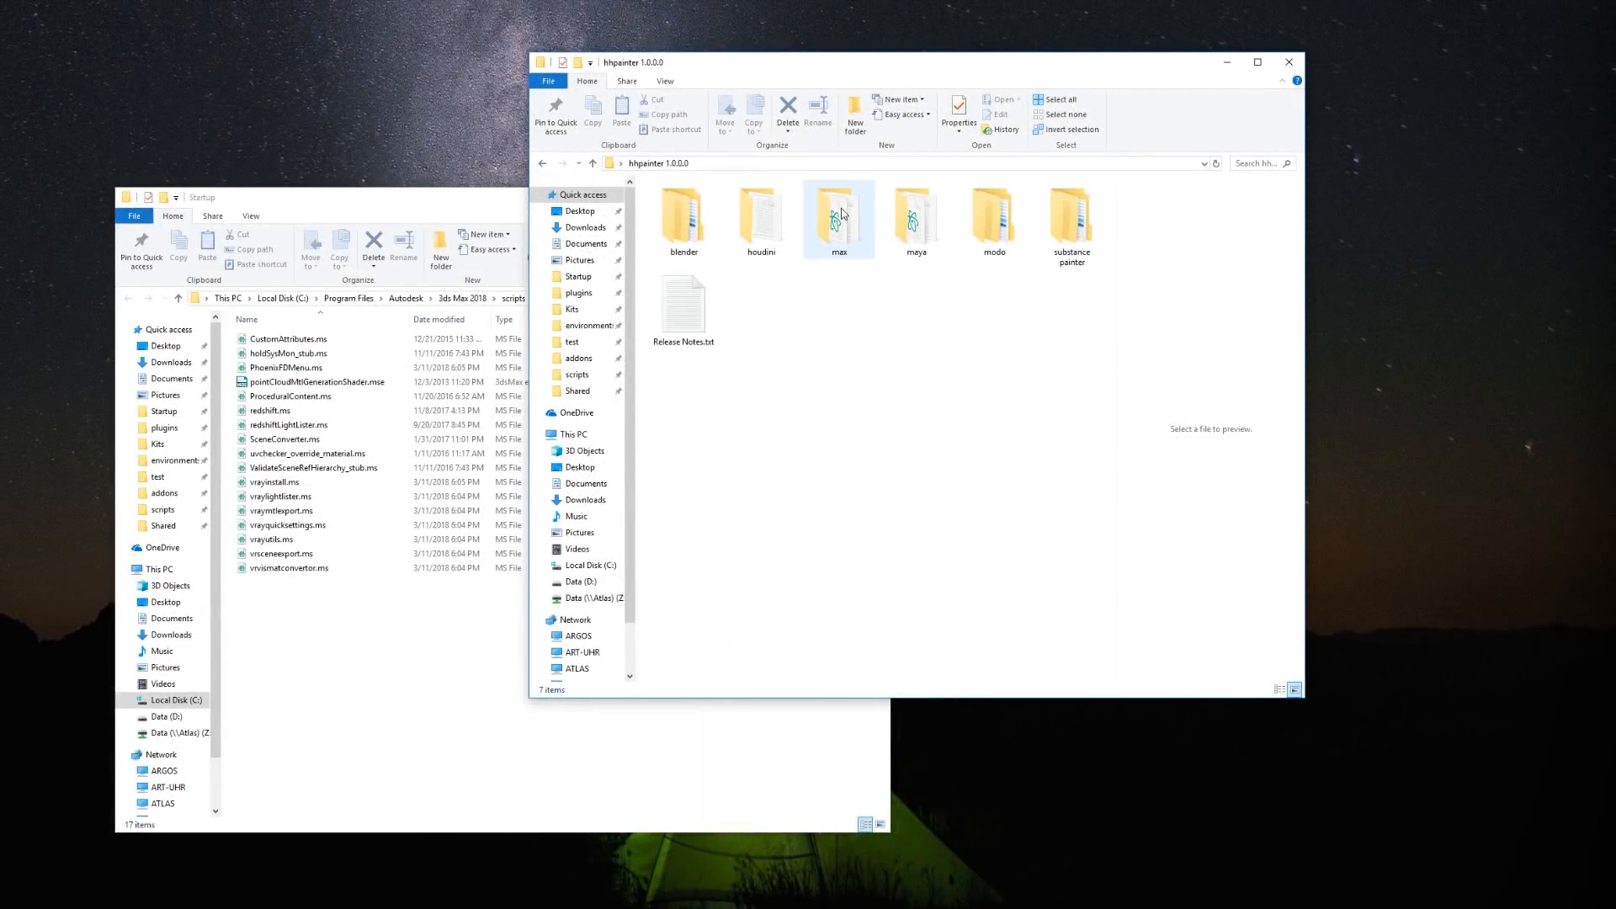
# - Copy hhconnect.ms, hhmaterial.ms and hhmaterialUdims.ms into 3ds Max 2018 scripts/Startup with admin permission
pyautogui.doubleClick(838, 211)
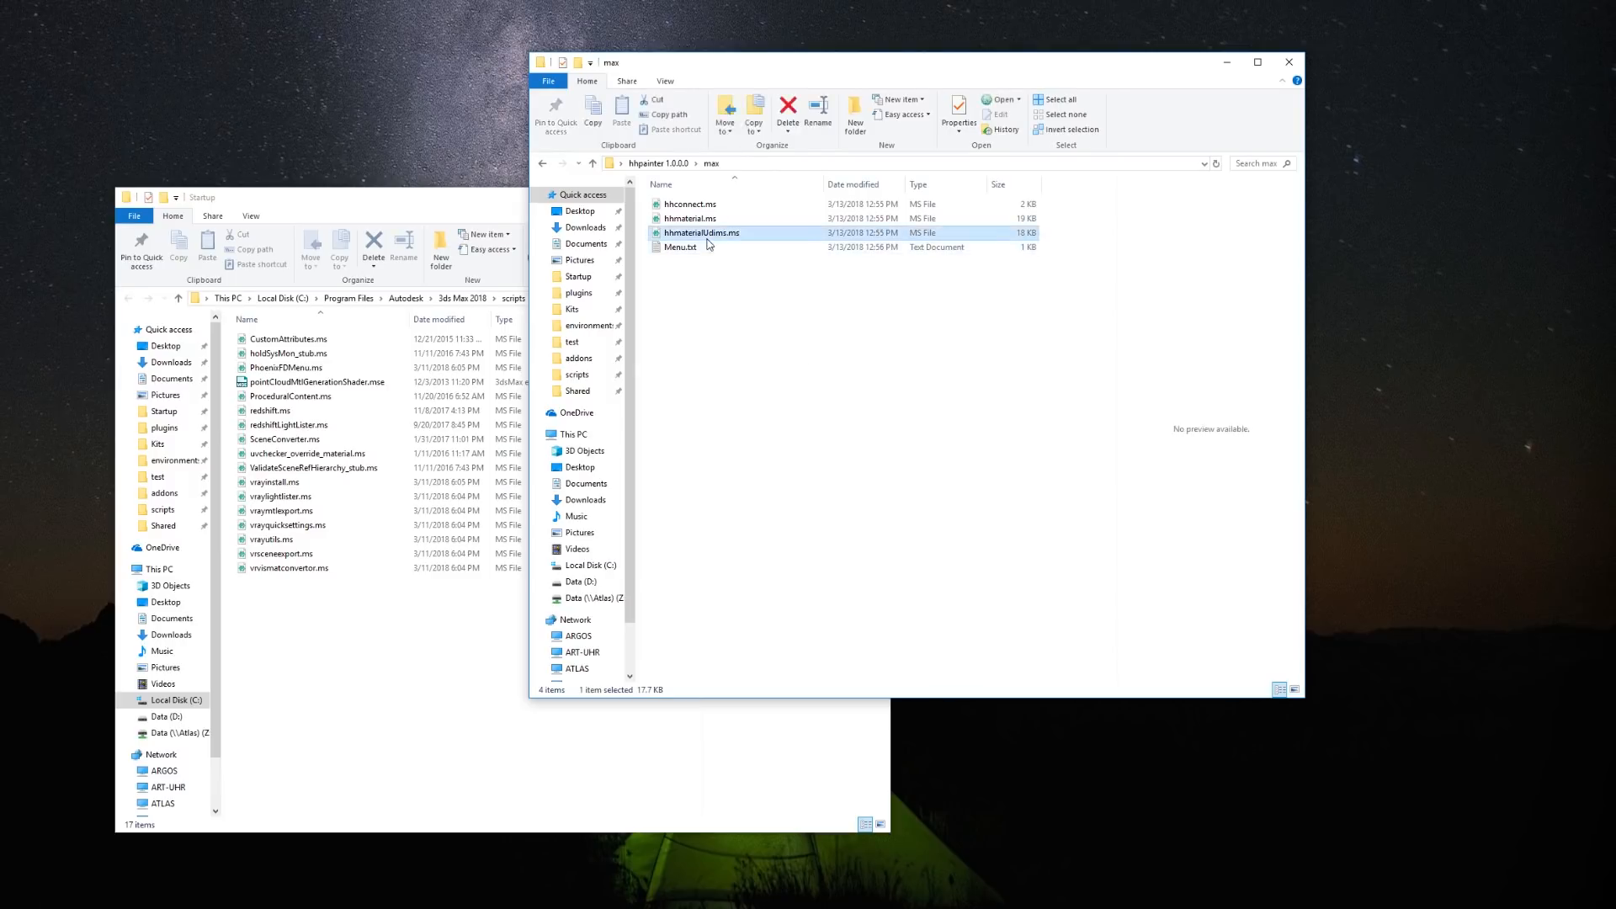
pyautogui.click(689, 203)
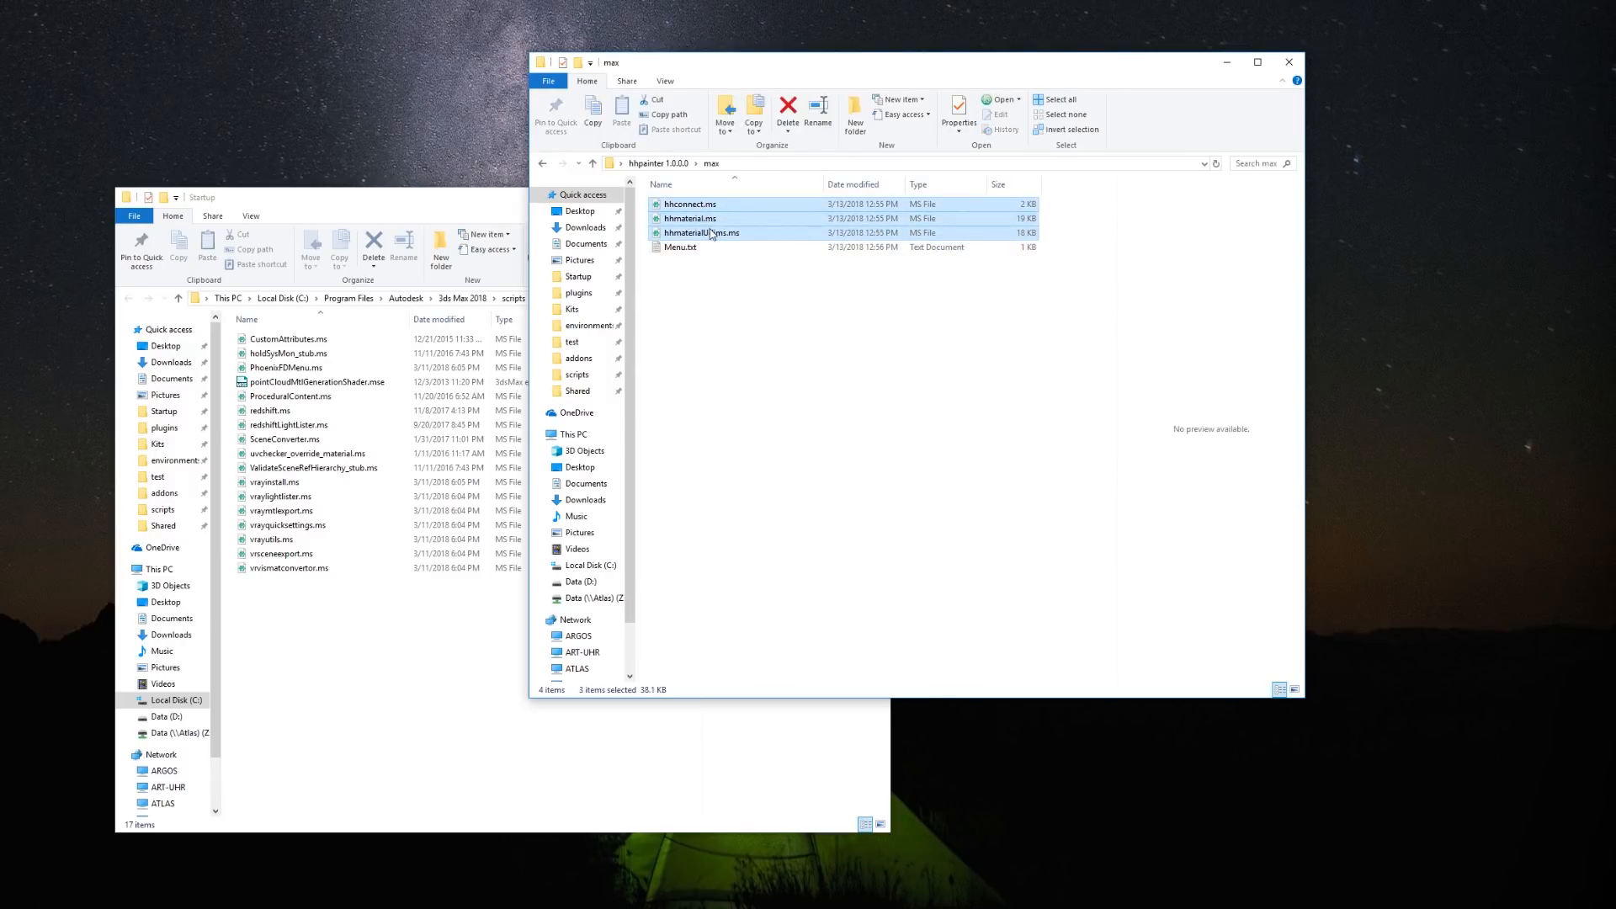
pyautogui.moveTo(703, 233)
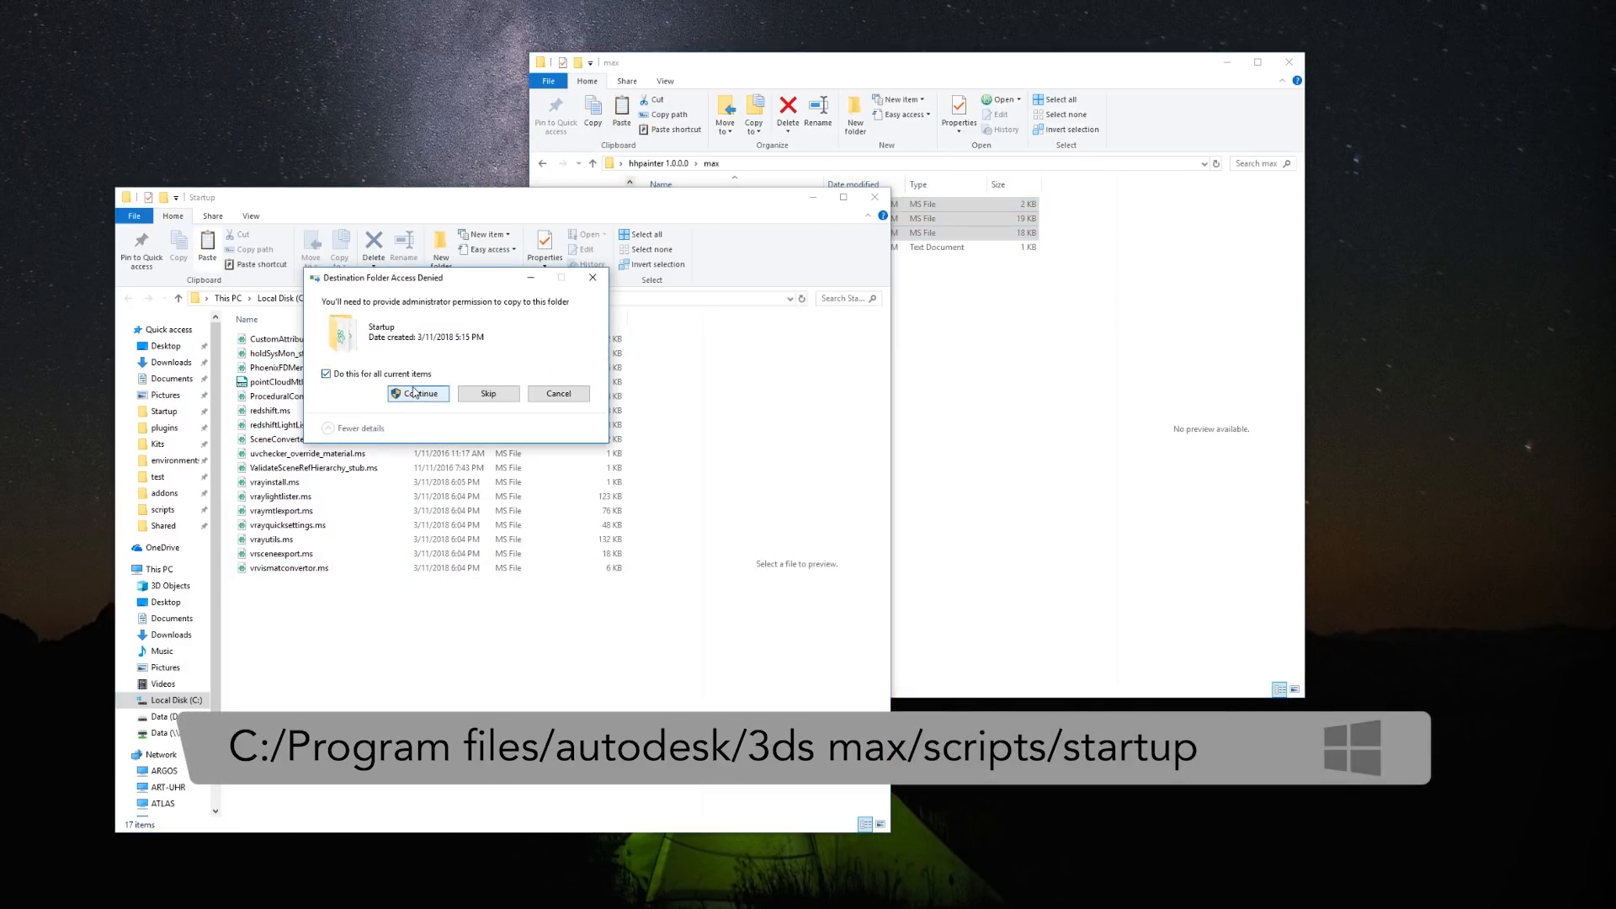
pyautogui.click(418, 394)
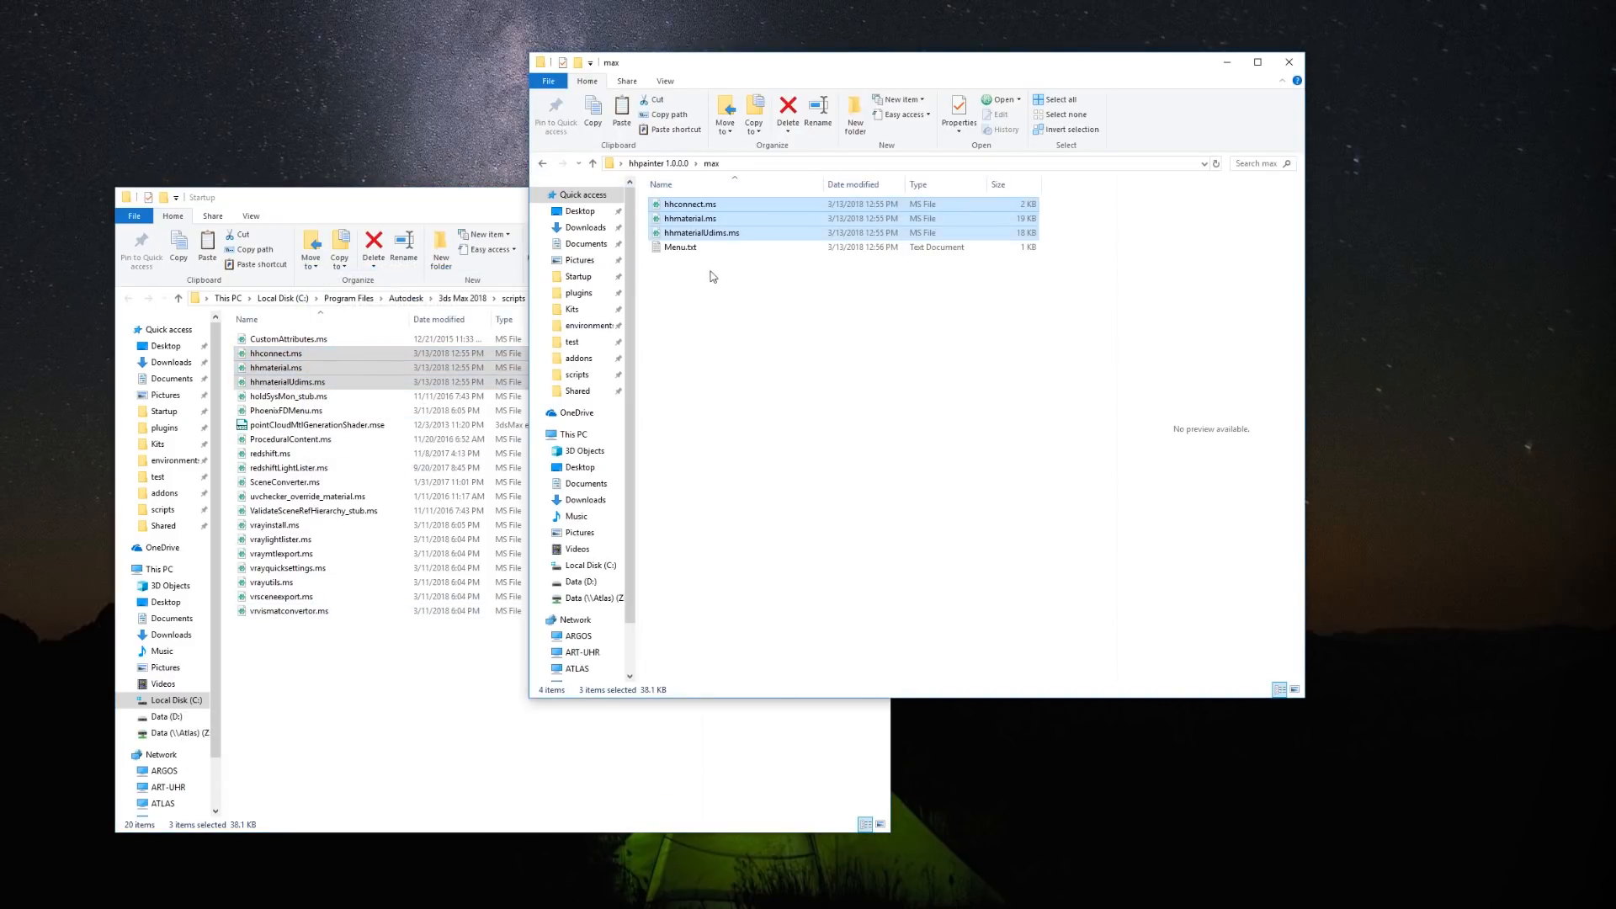
pyautogui.doubleClick(679, 246)
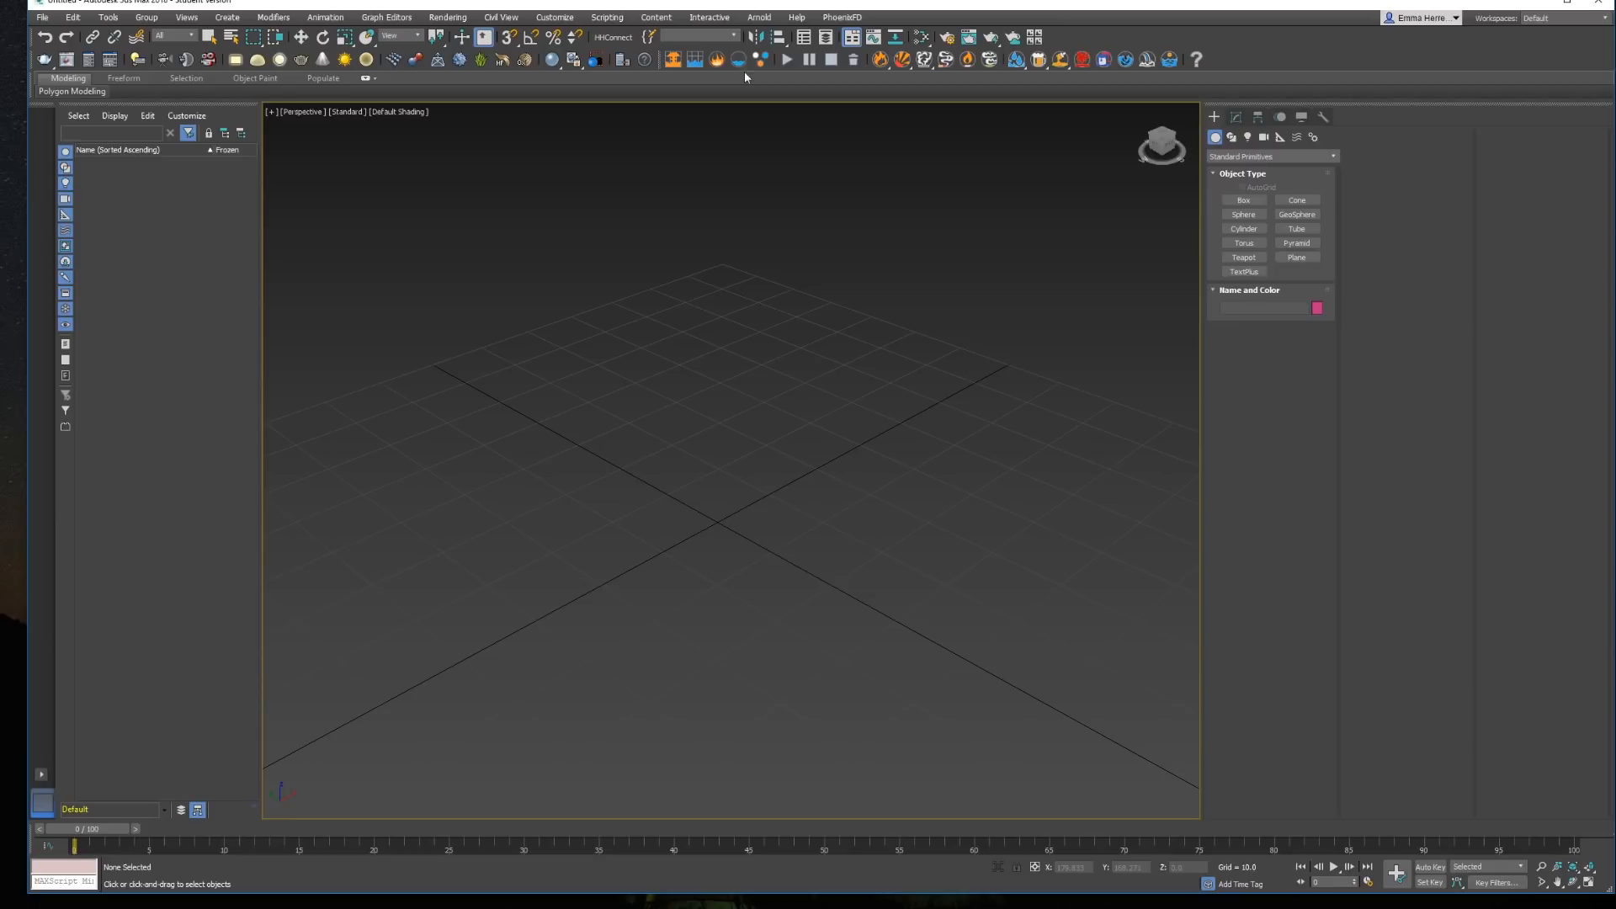
# - Create a new MAXScript holding the HHLiveLink rollout code, then close the editor
pyautogui.click(605, 17)
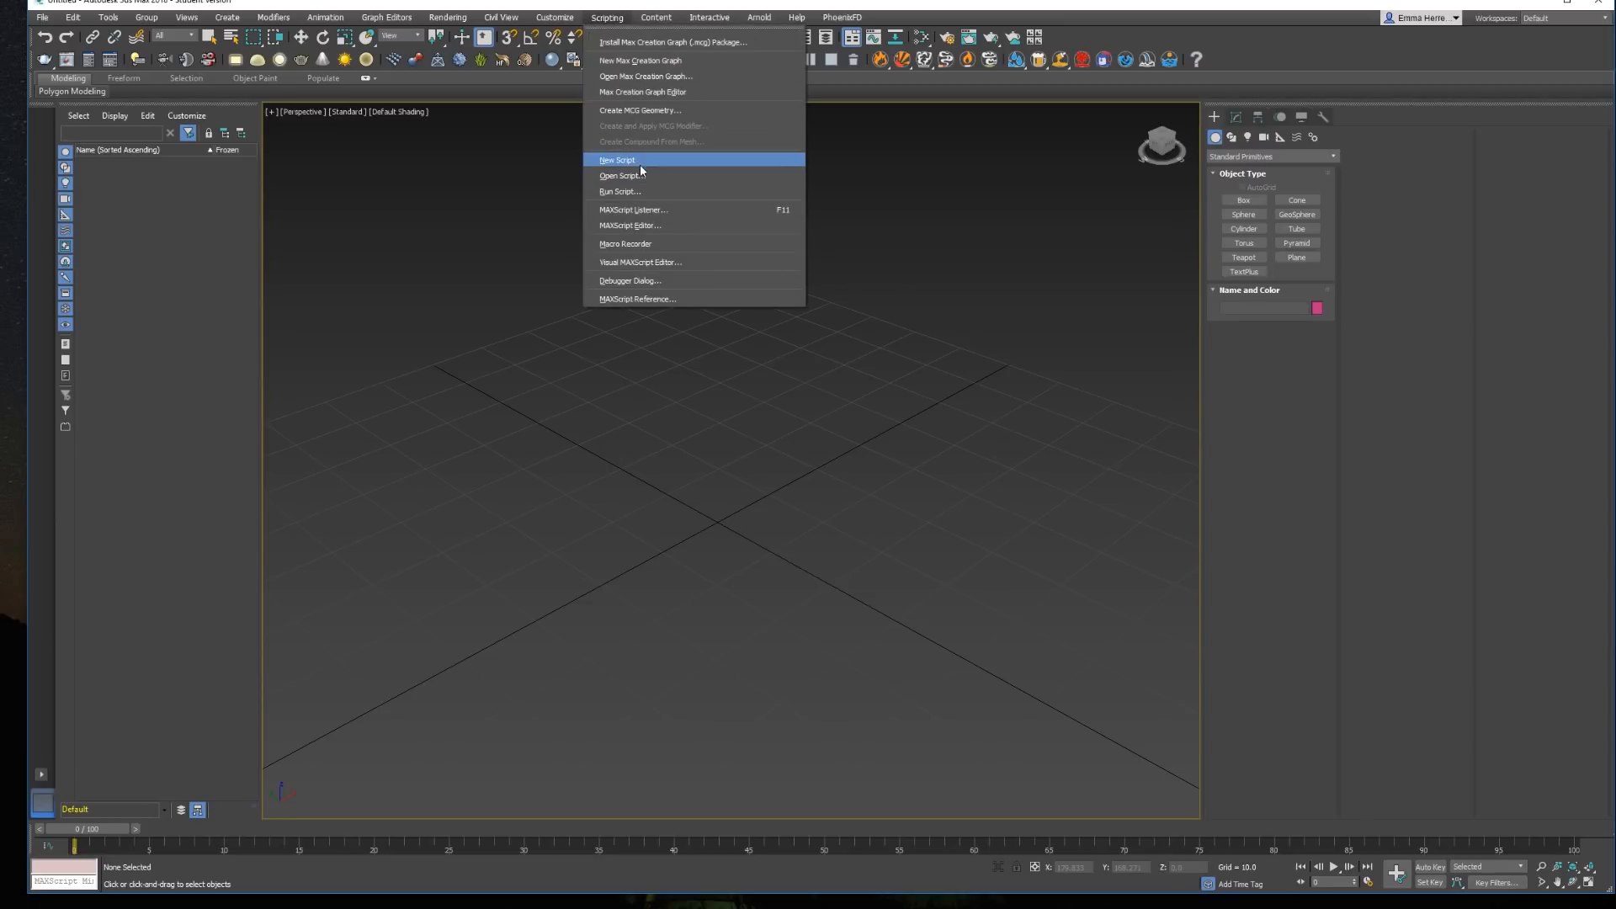
pyautogui.click(617, 160)
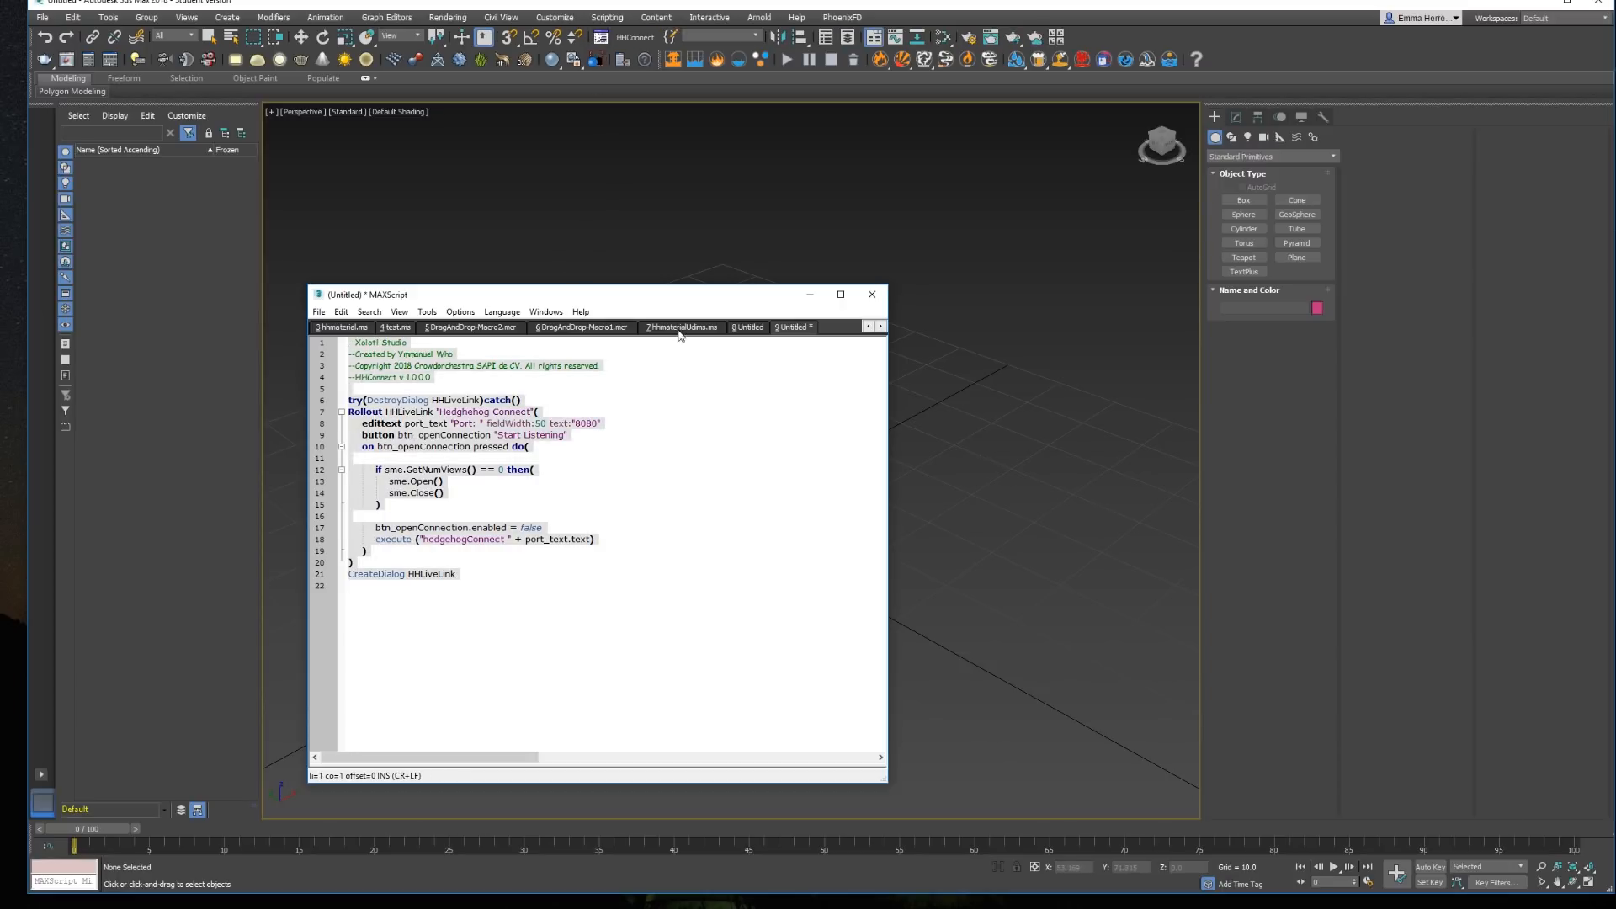
pyautogui.click(872, 295)
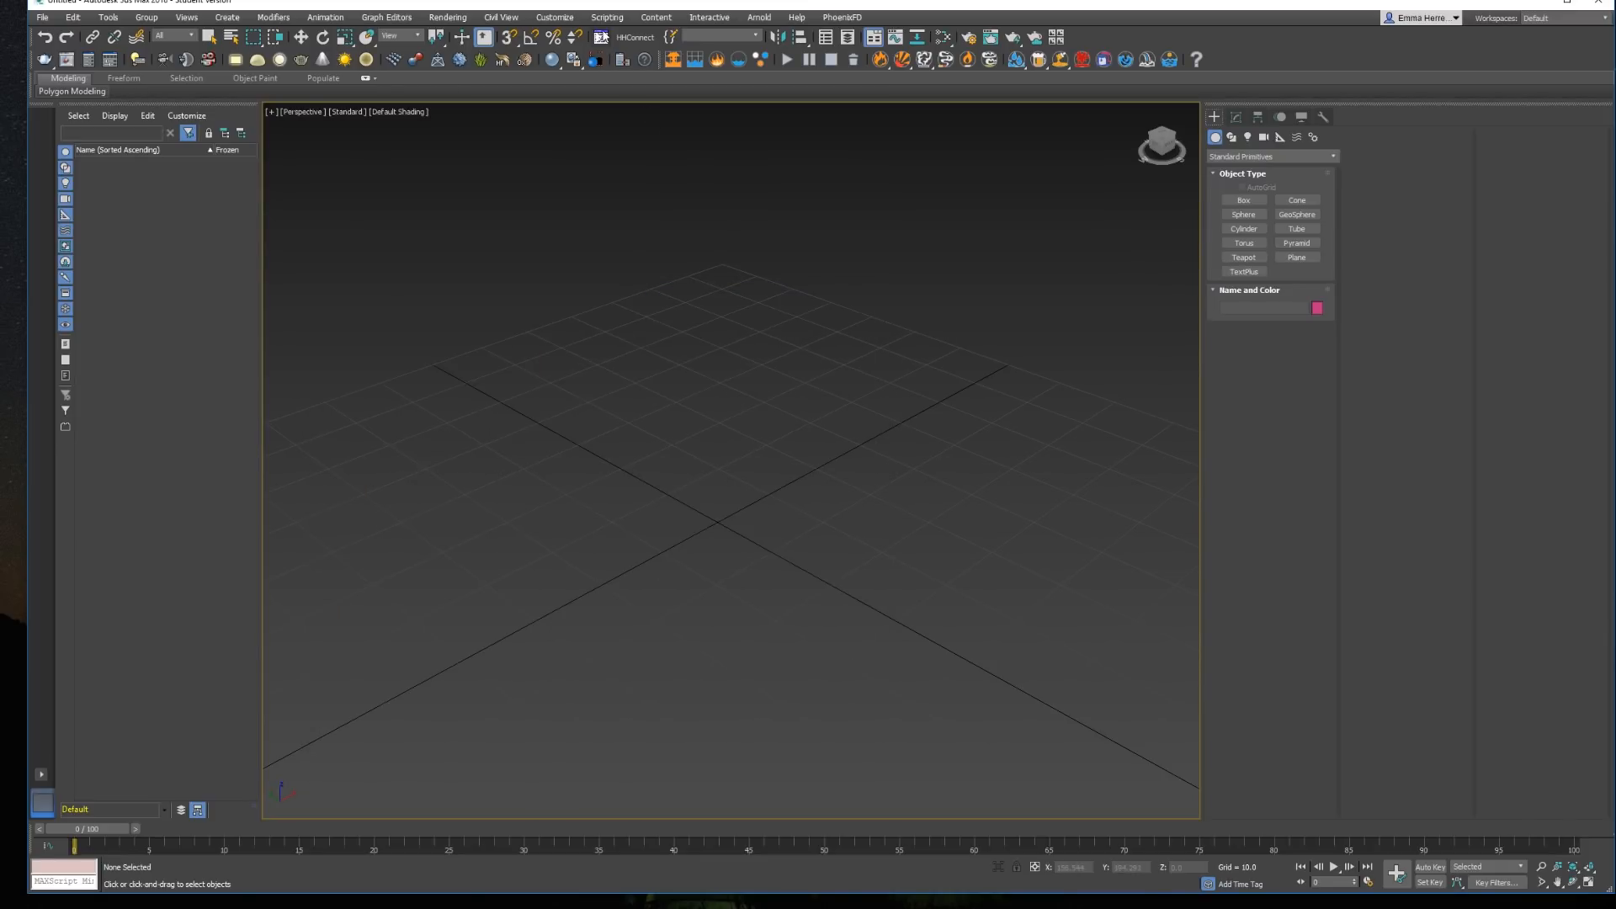
pyautogui.click(603, 37)
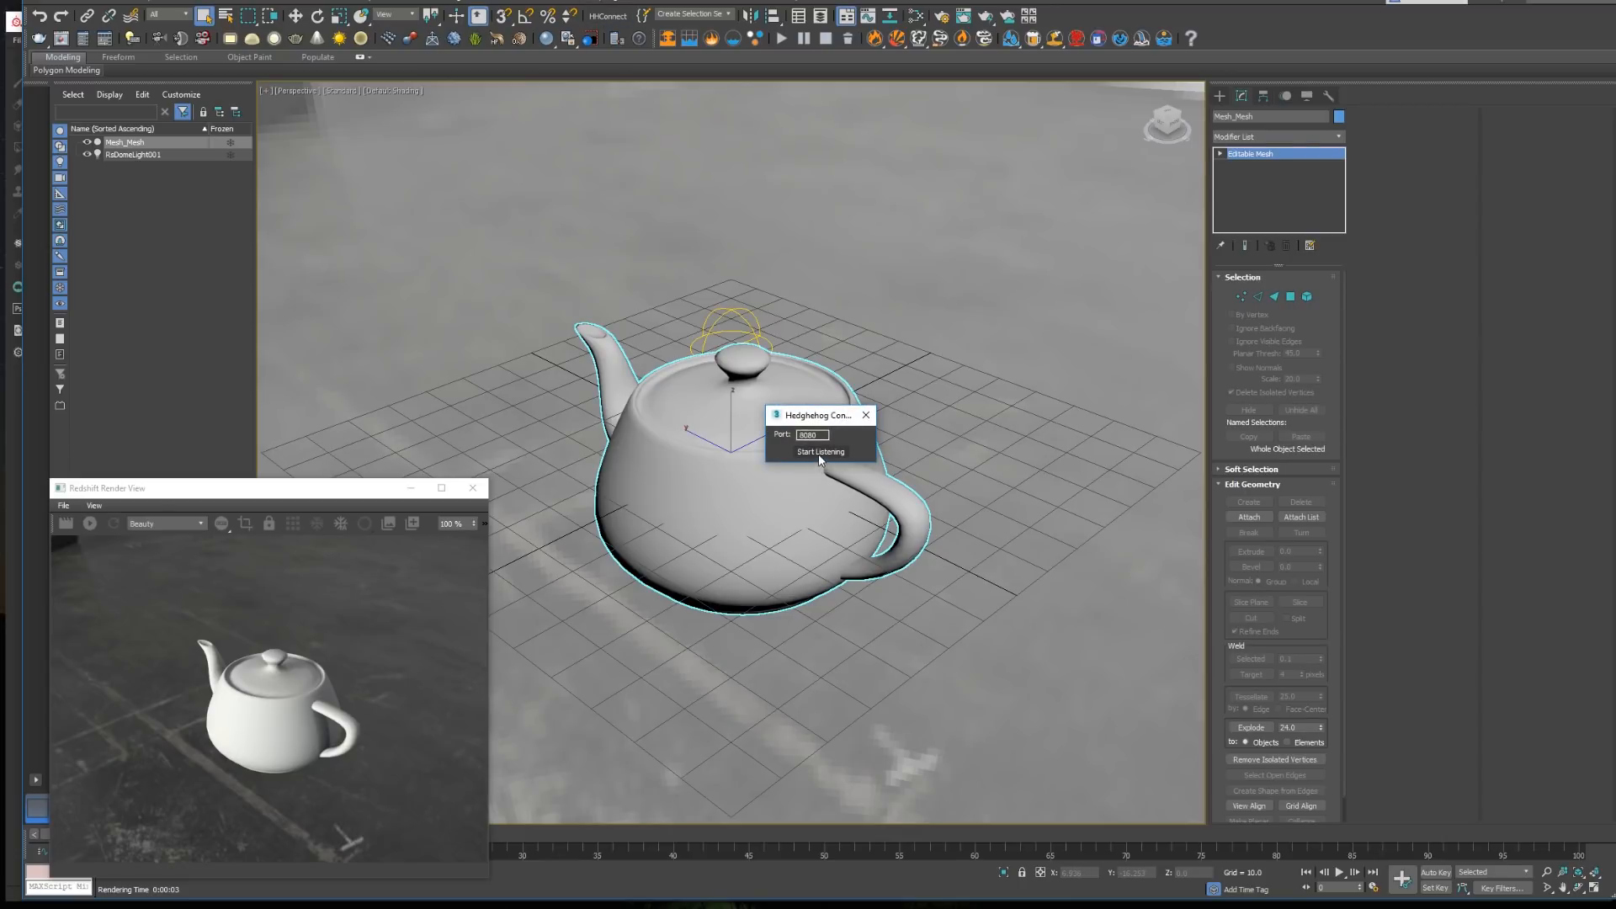
# - Start Hedgehog Connect listening on port 8080 in 3ds Max
pyautogui.click(866, 414)
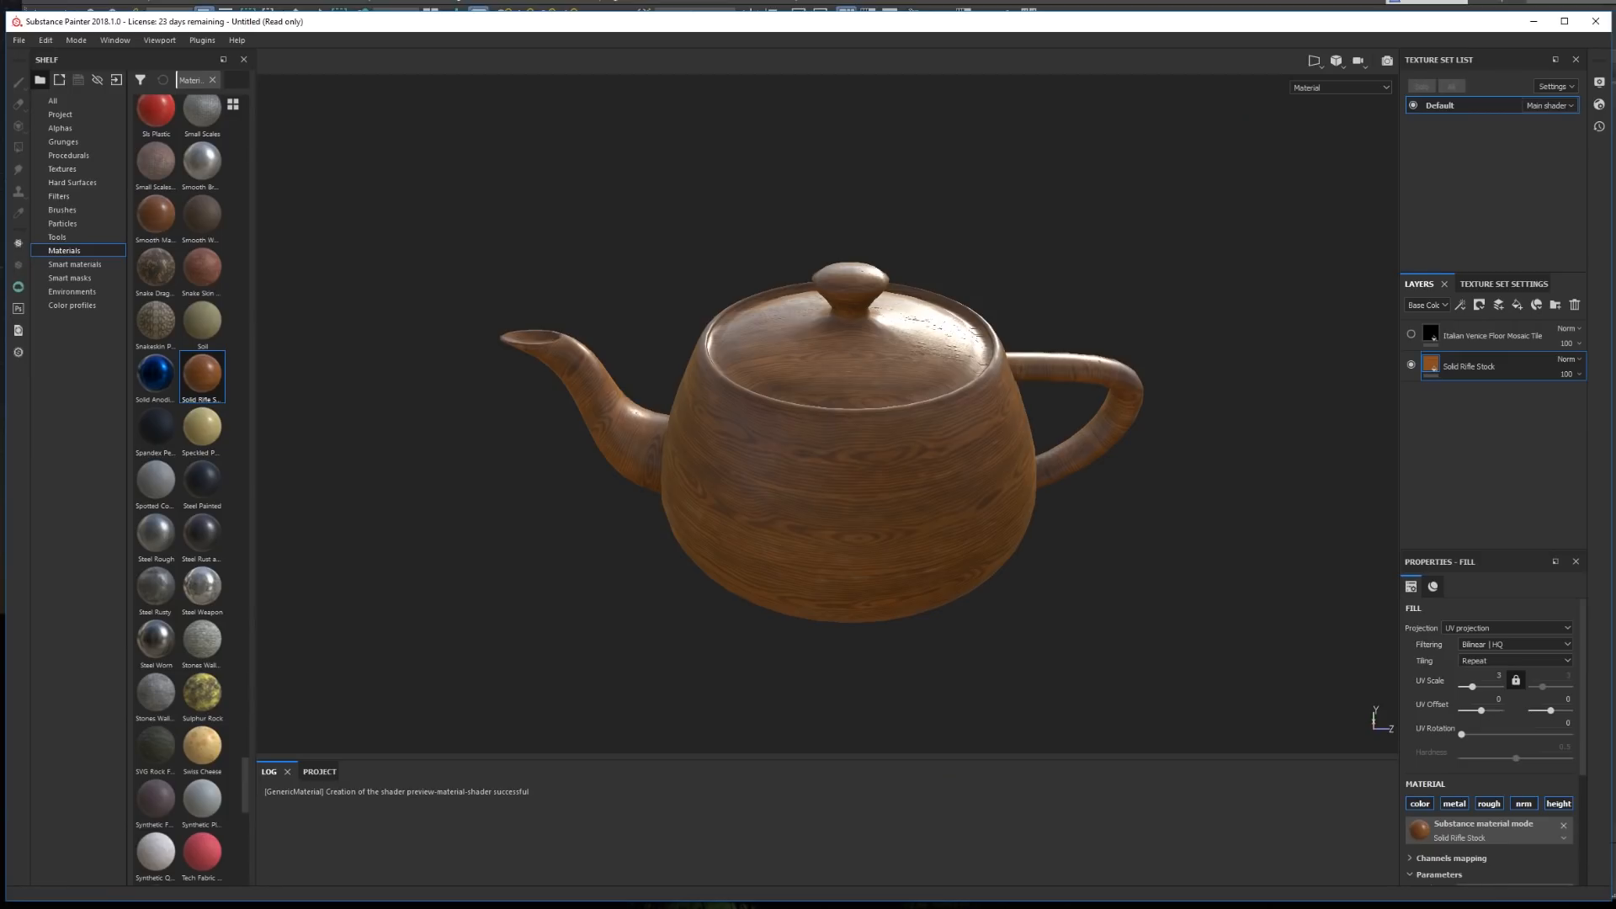
pyautogui.moveTo(386, 496)
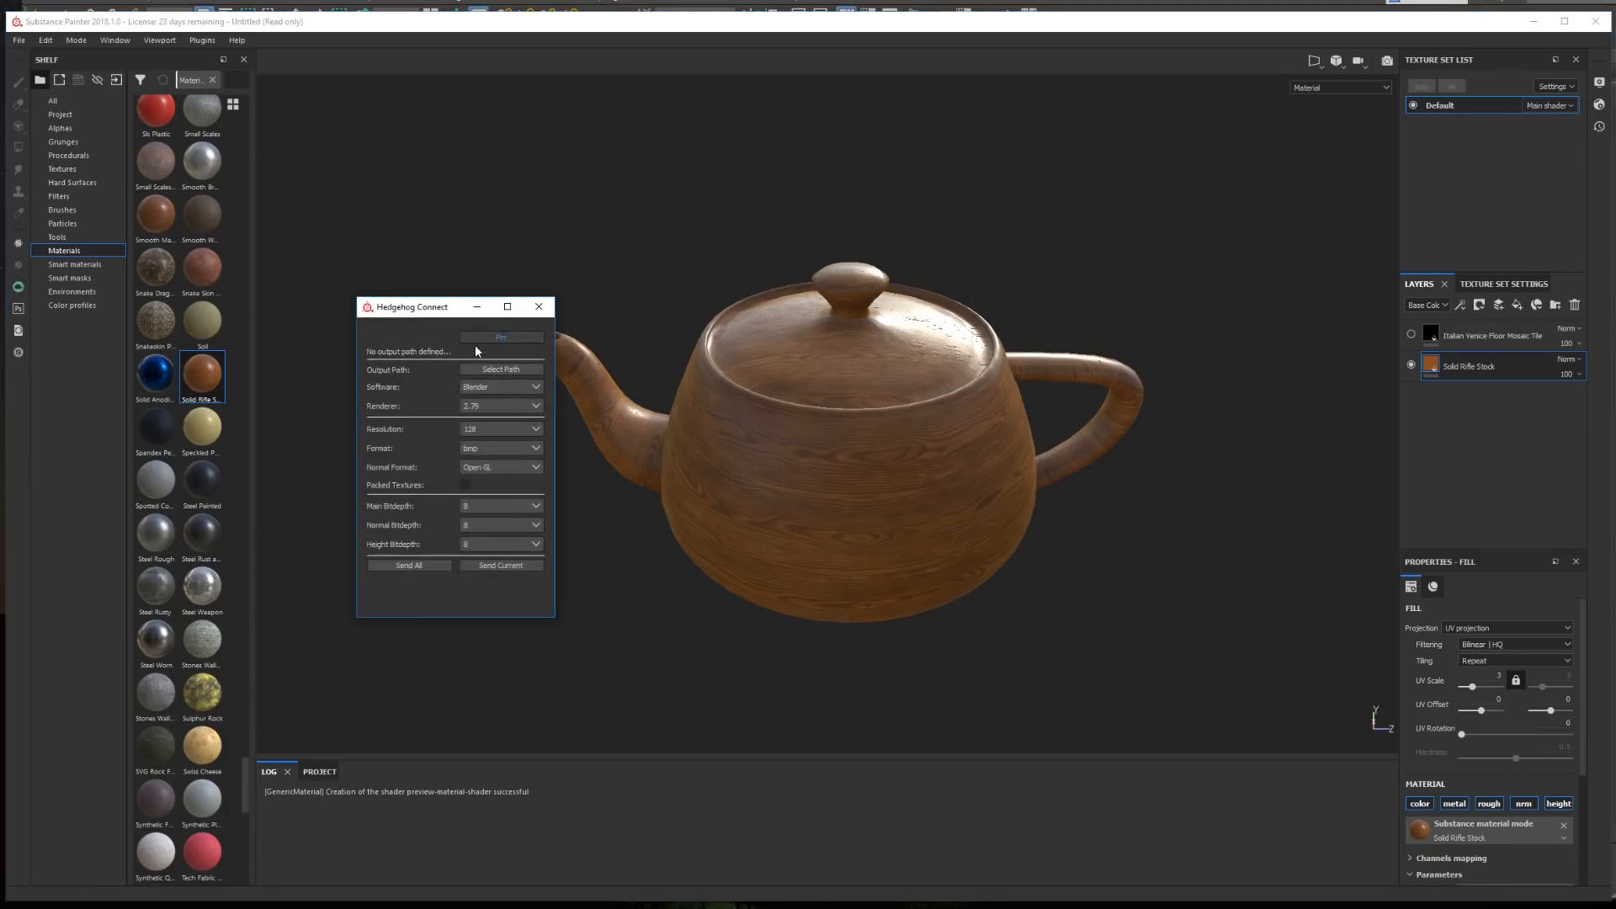
# - Set the Hedgehog Connect output path to the std folder under Desktop/test/SP Test
pyautogui.moveTo(413, 307); pyautogui.dragTo(400, 277)
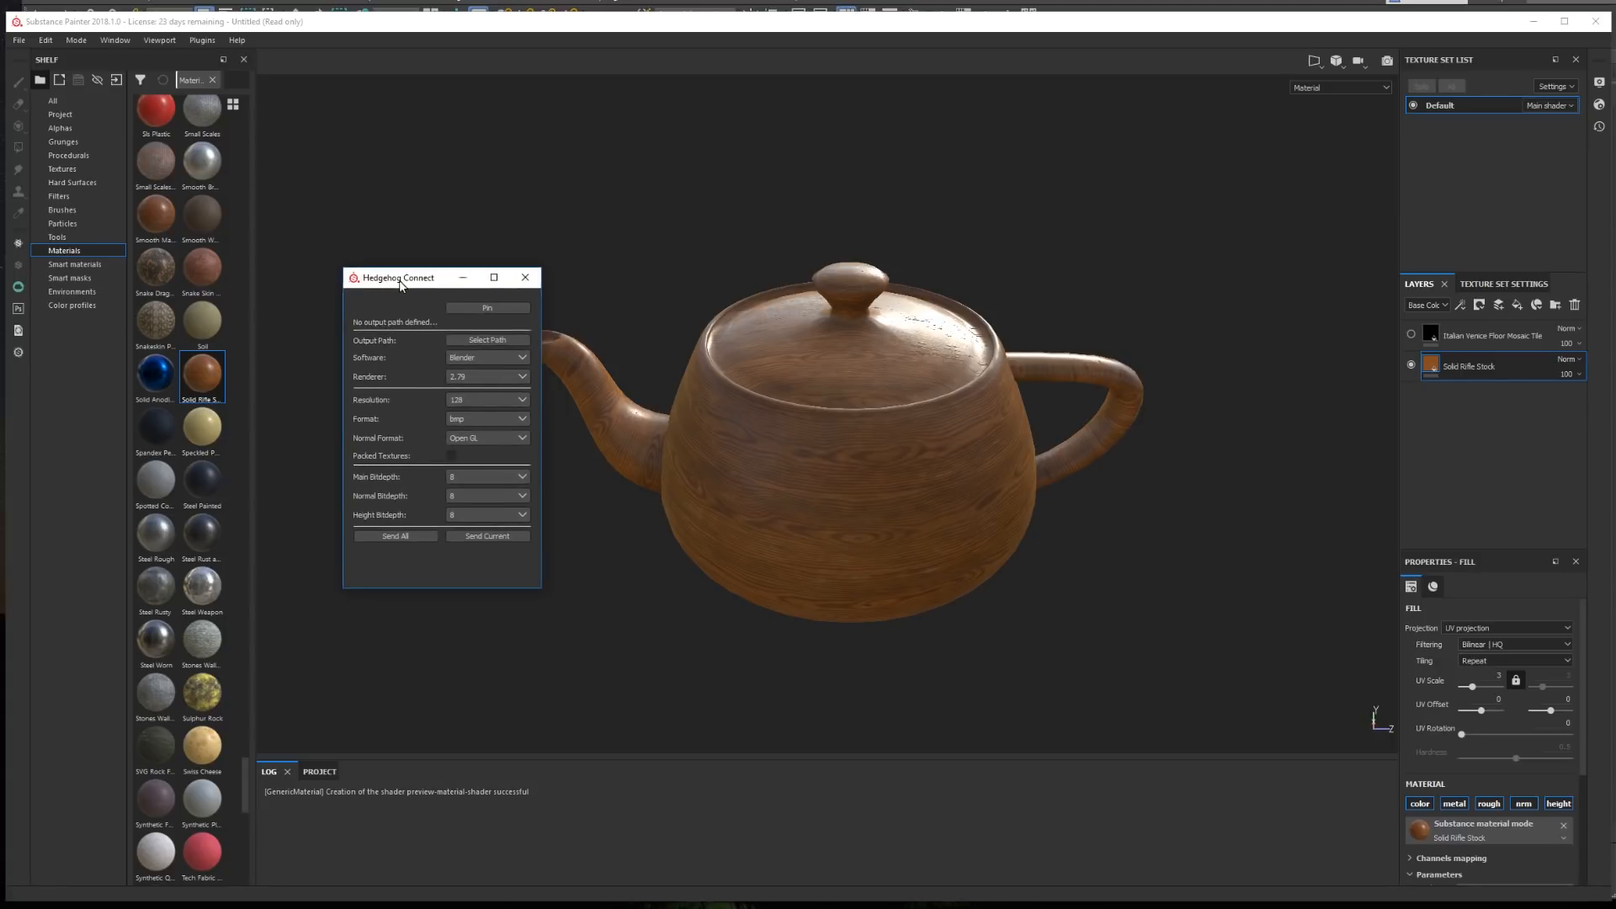
pyautogui.moveTo(400, 276); pyautogui.dragTo(389, 276)
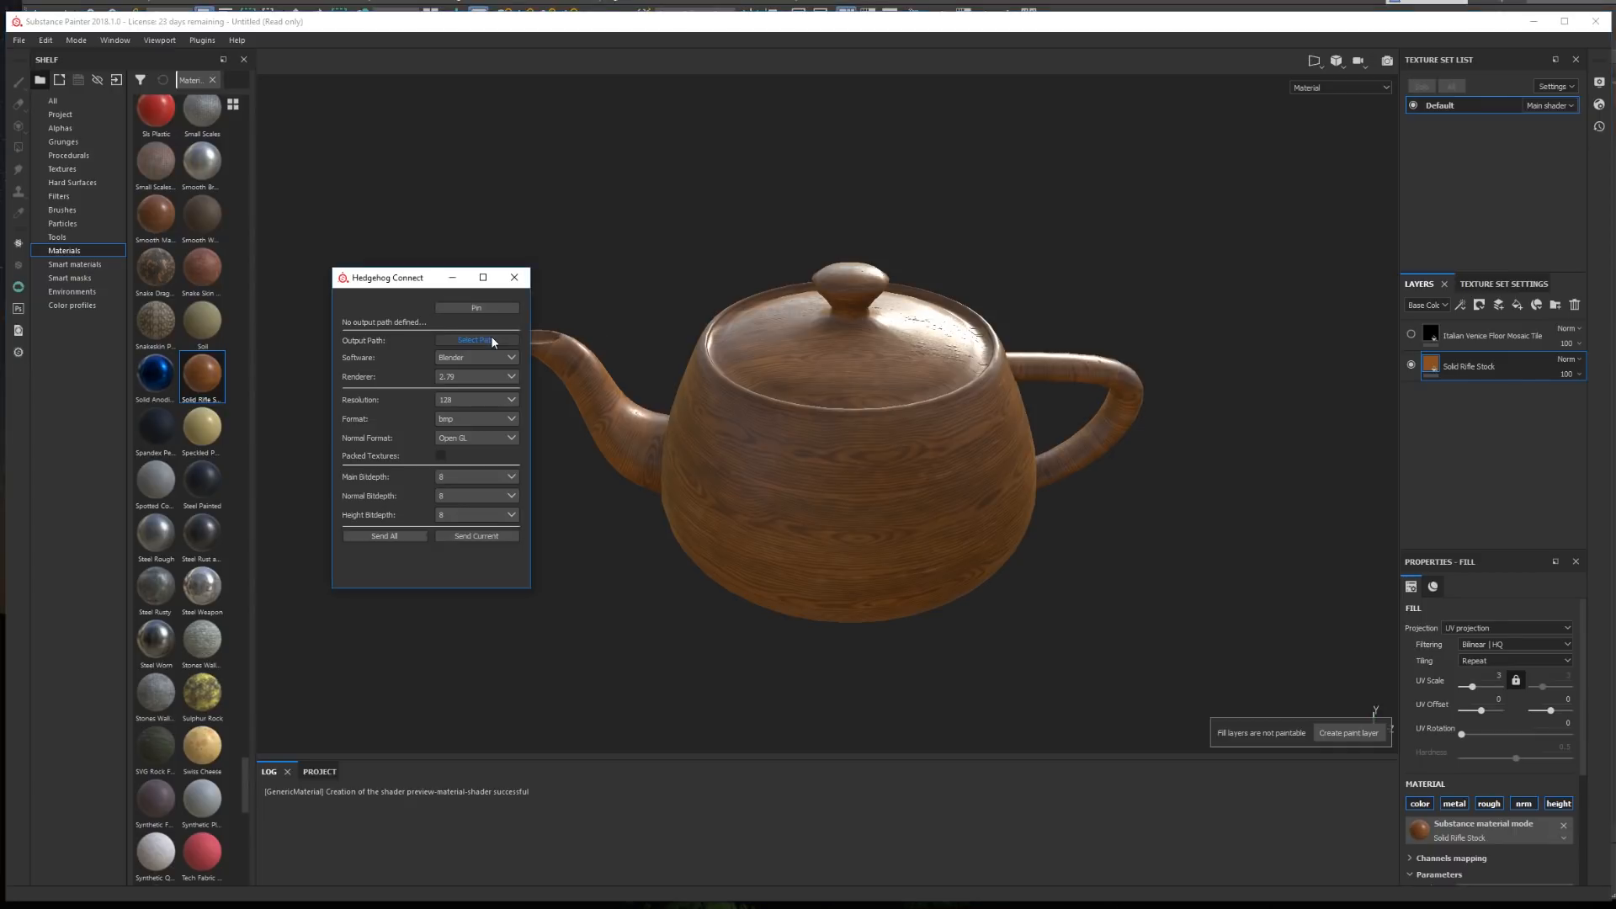
pyautogui.click(474, 340)
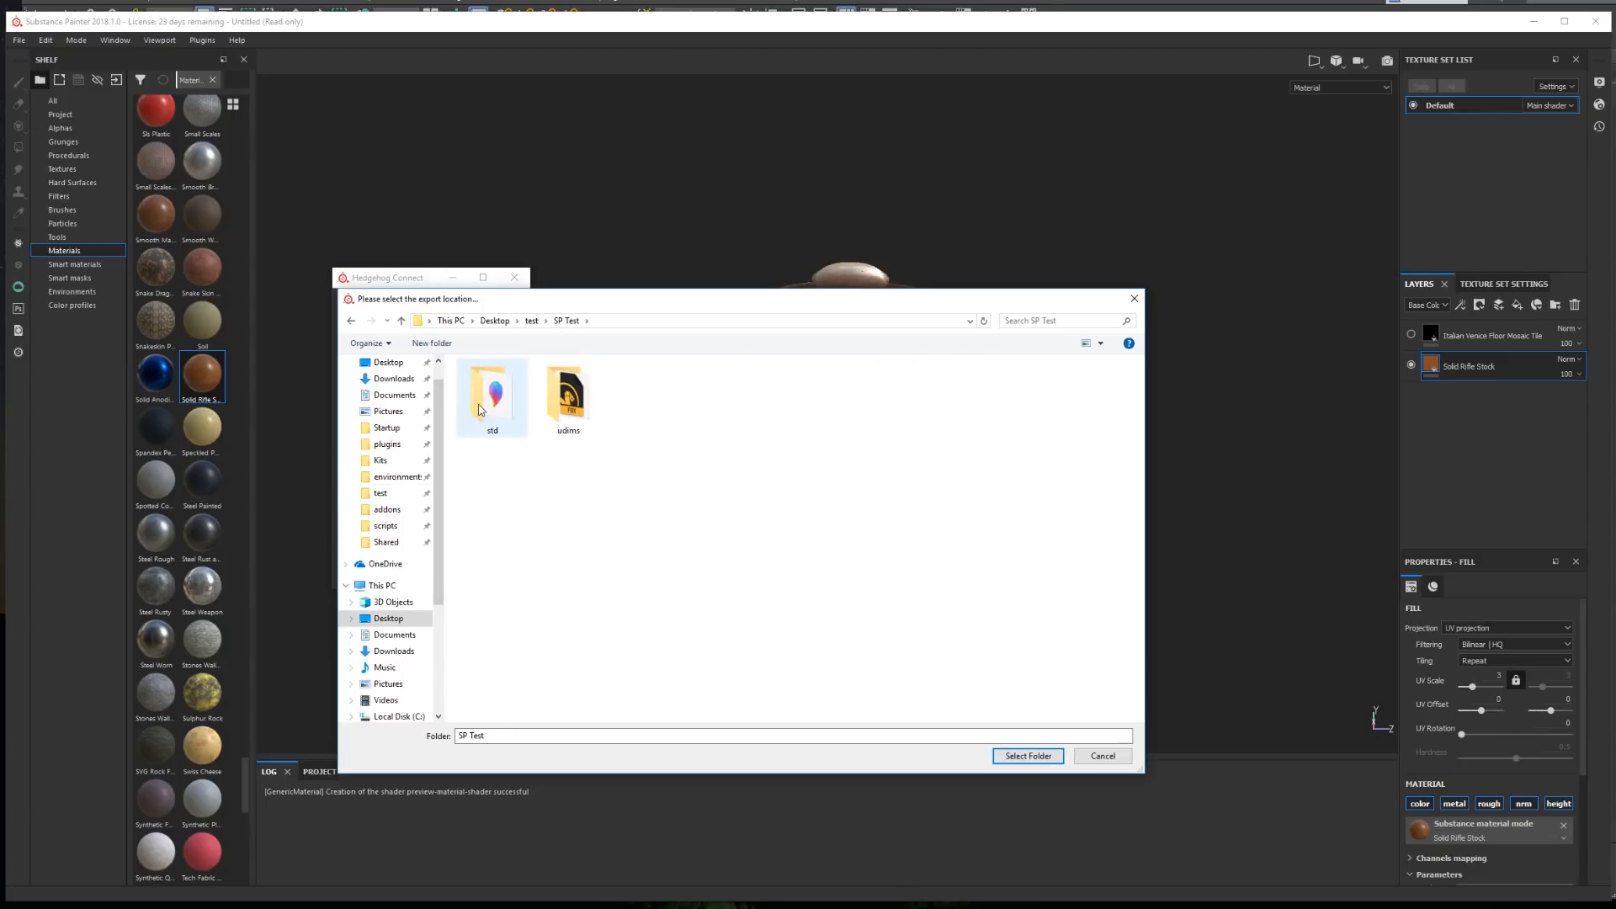
pyautogui.click(1027, 756)
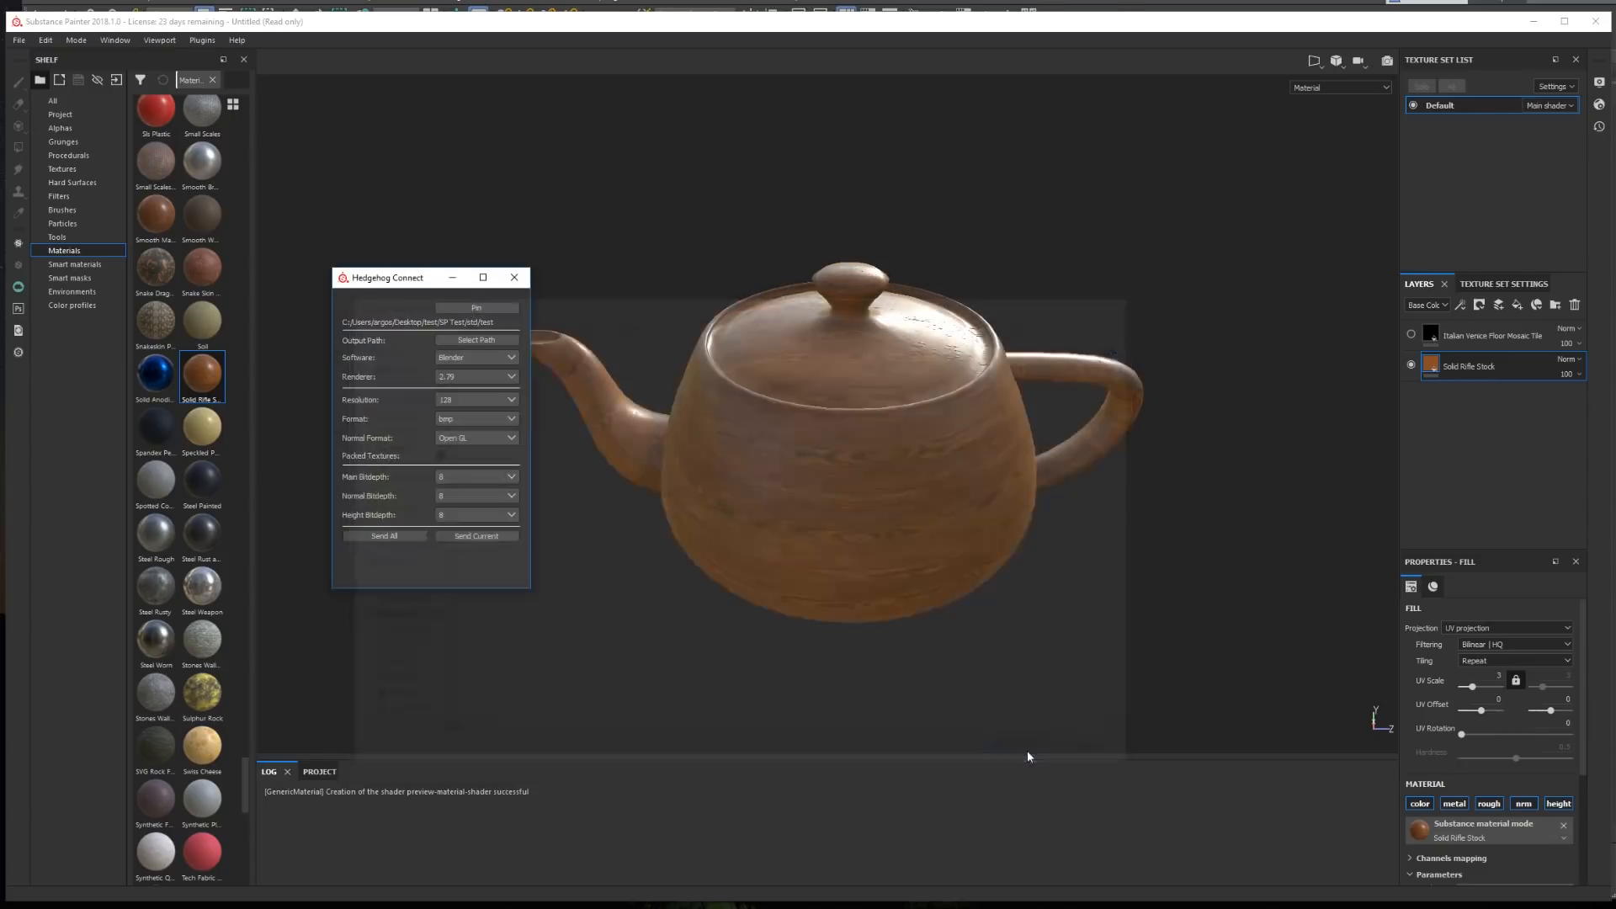
pyautogui.click(476, 356)
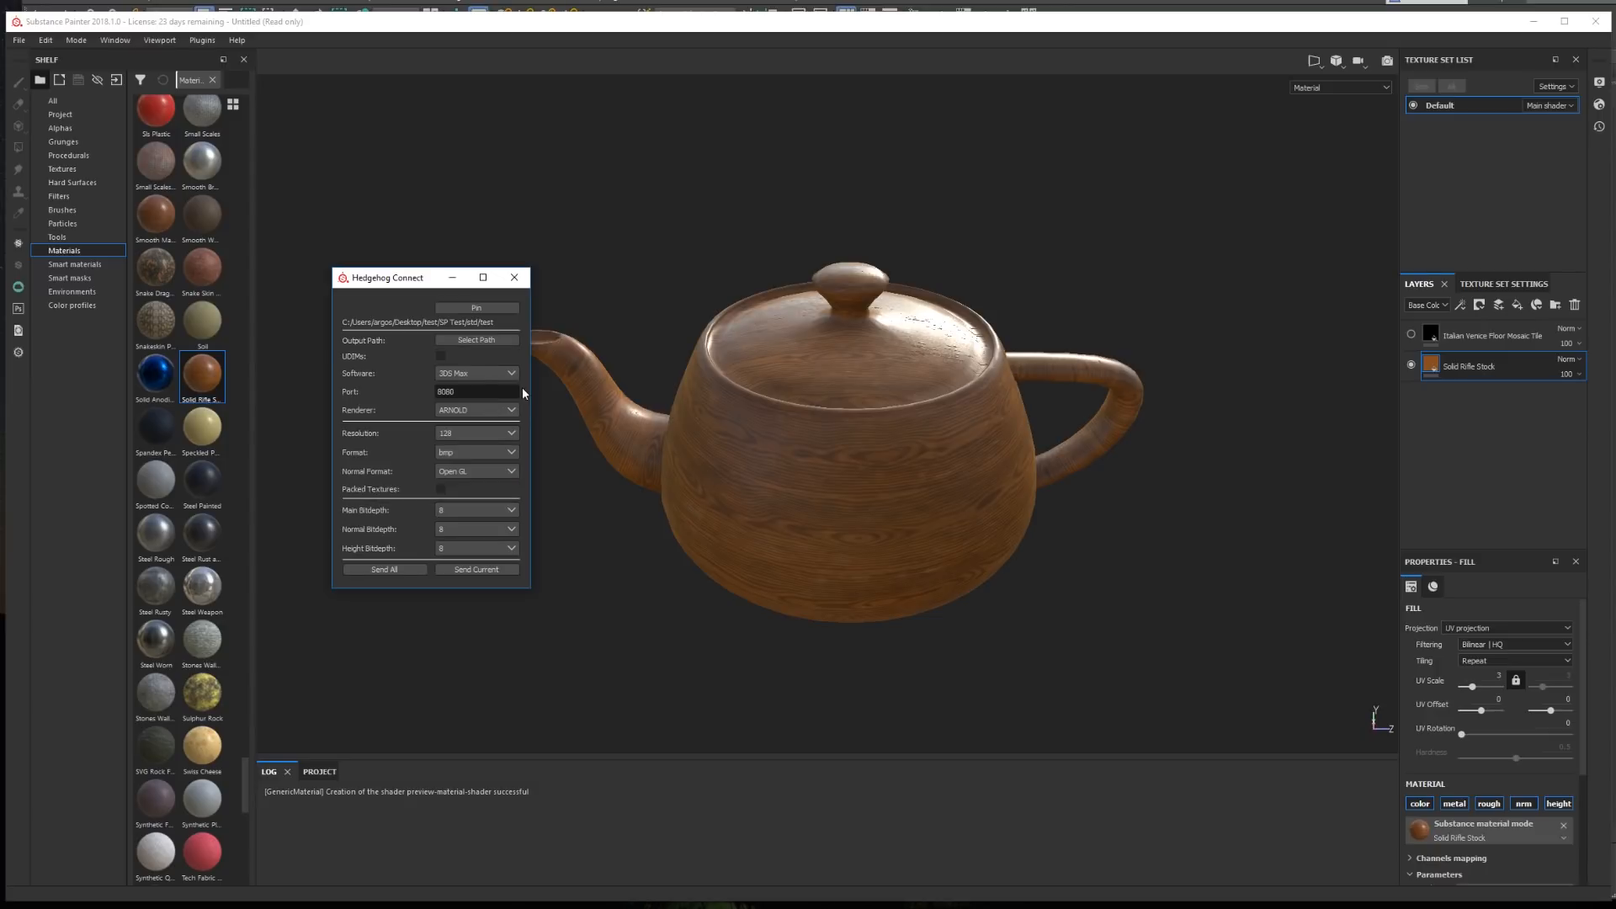
# - Set Hedgehog Connect software to 3DS Max and renderer to REDSHIFT
pyautogui.click(441, 355)
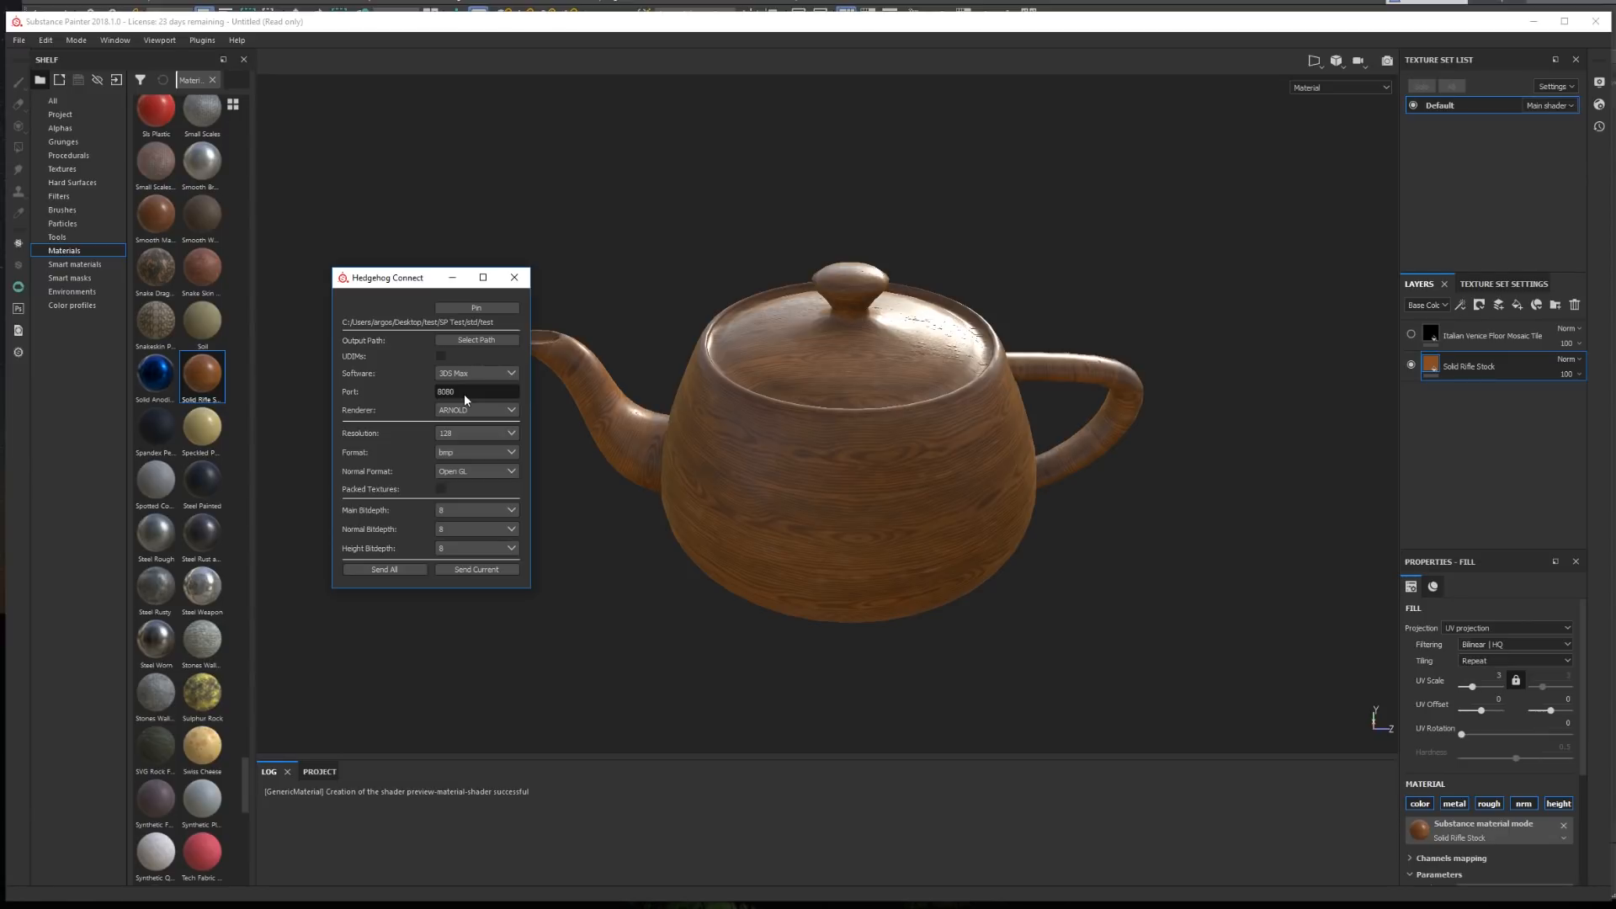
pyautogui.click(477, 409)
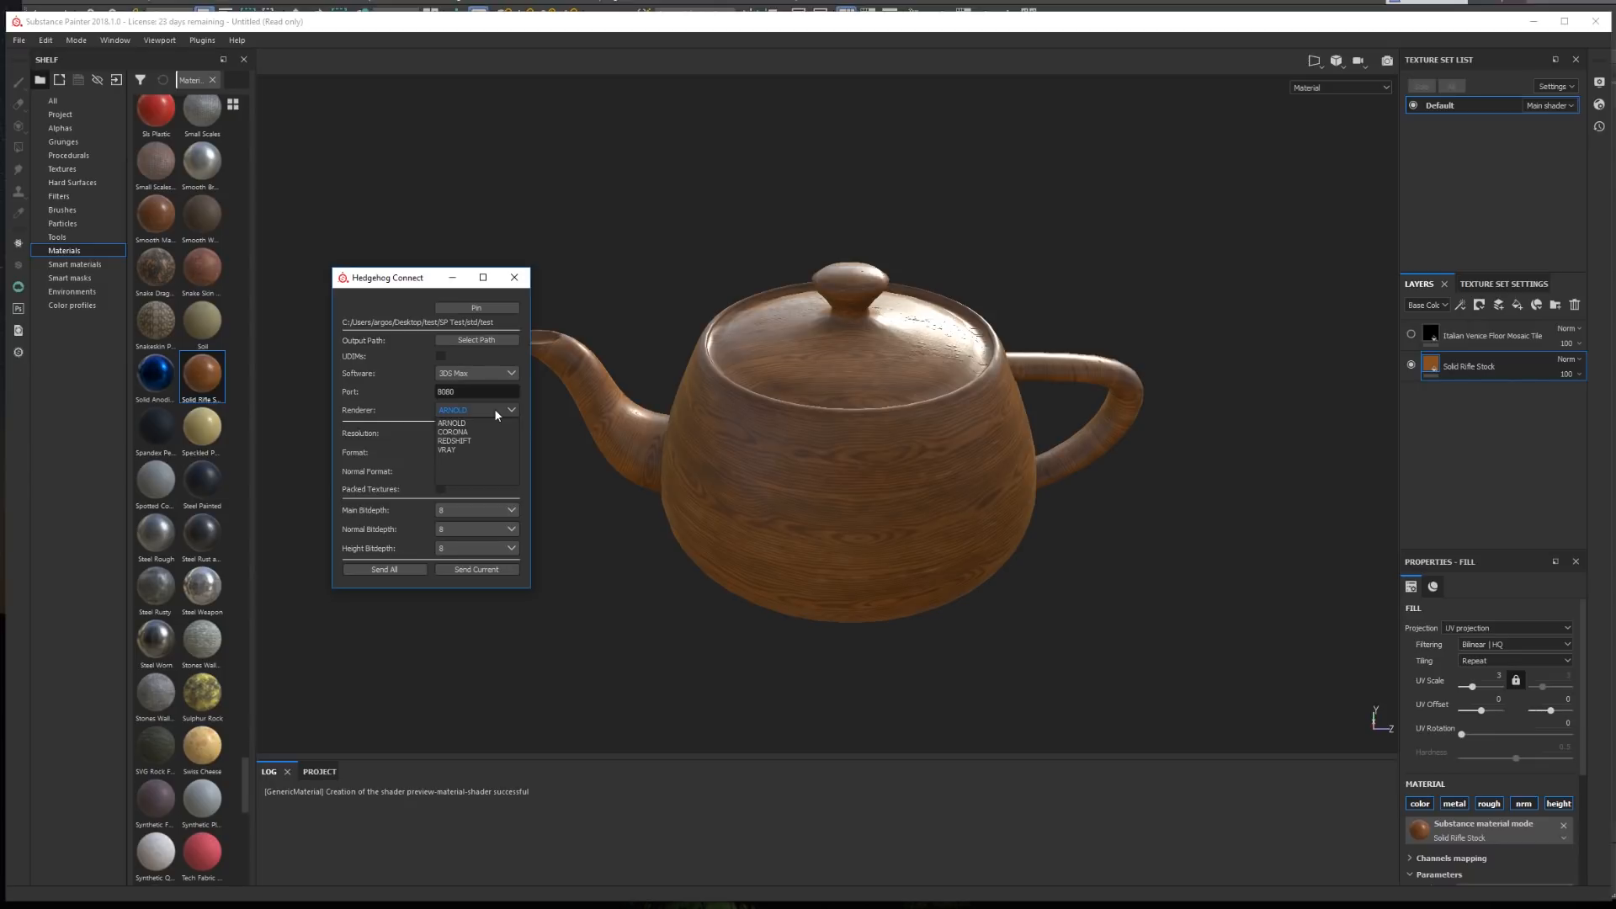
pyautogui.click(455, 440)
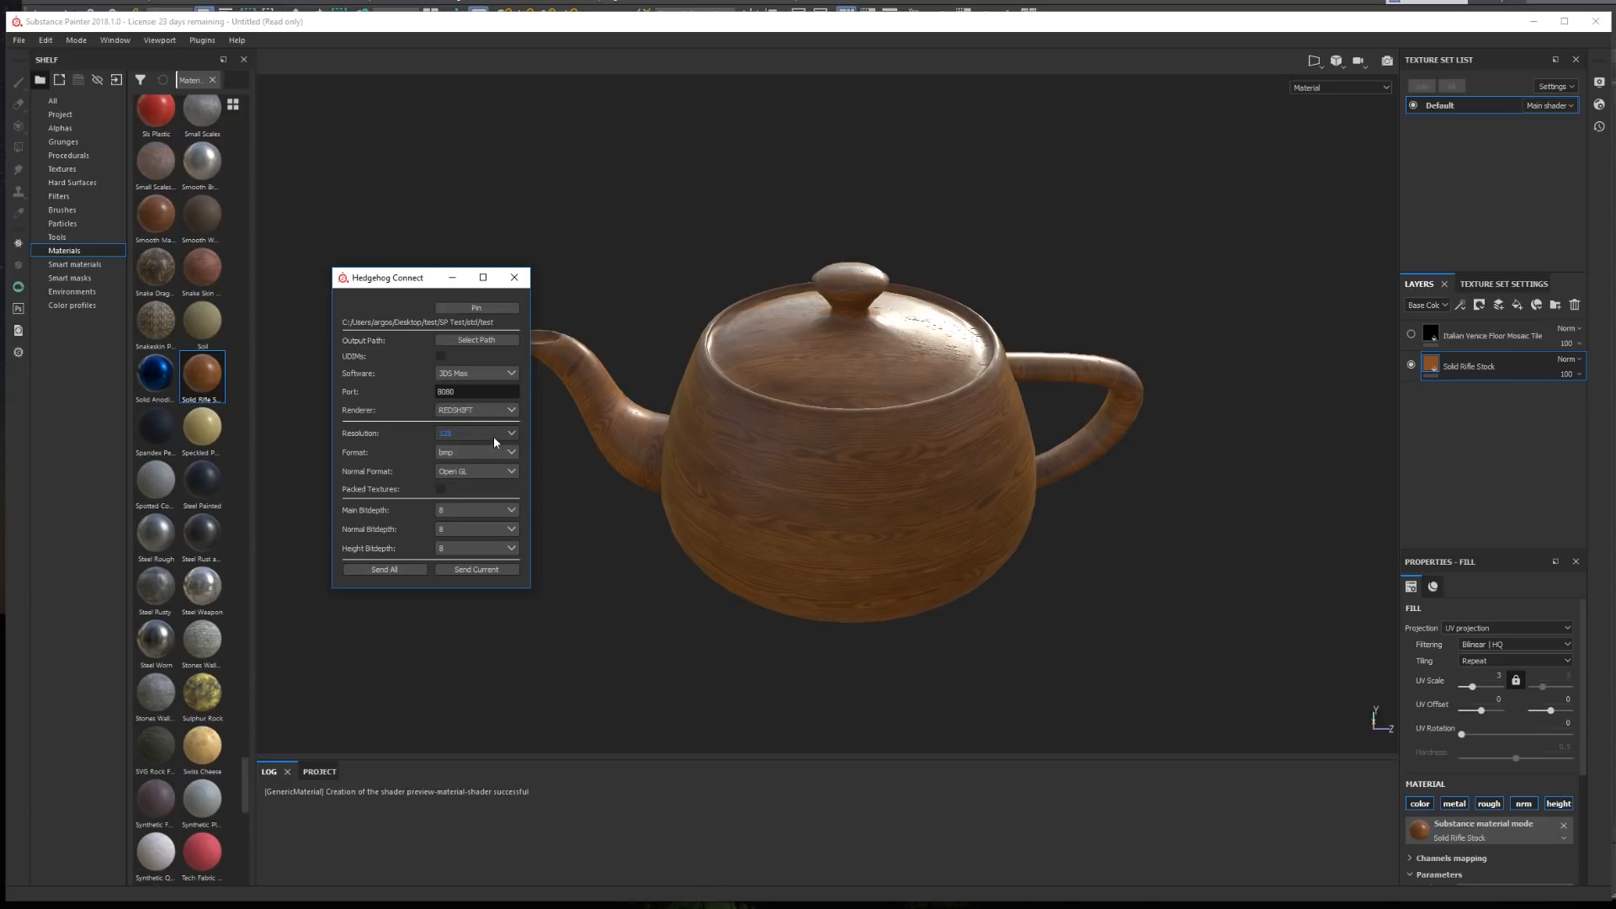
pyautogui.moveTo(492, 435)
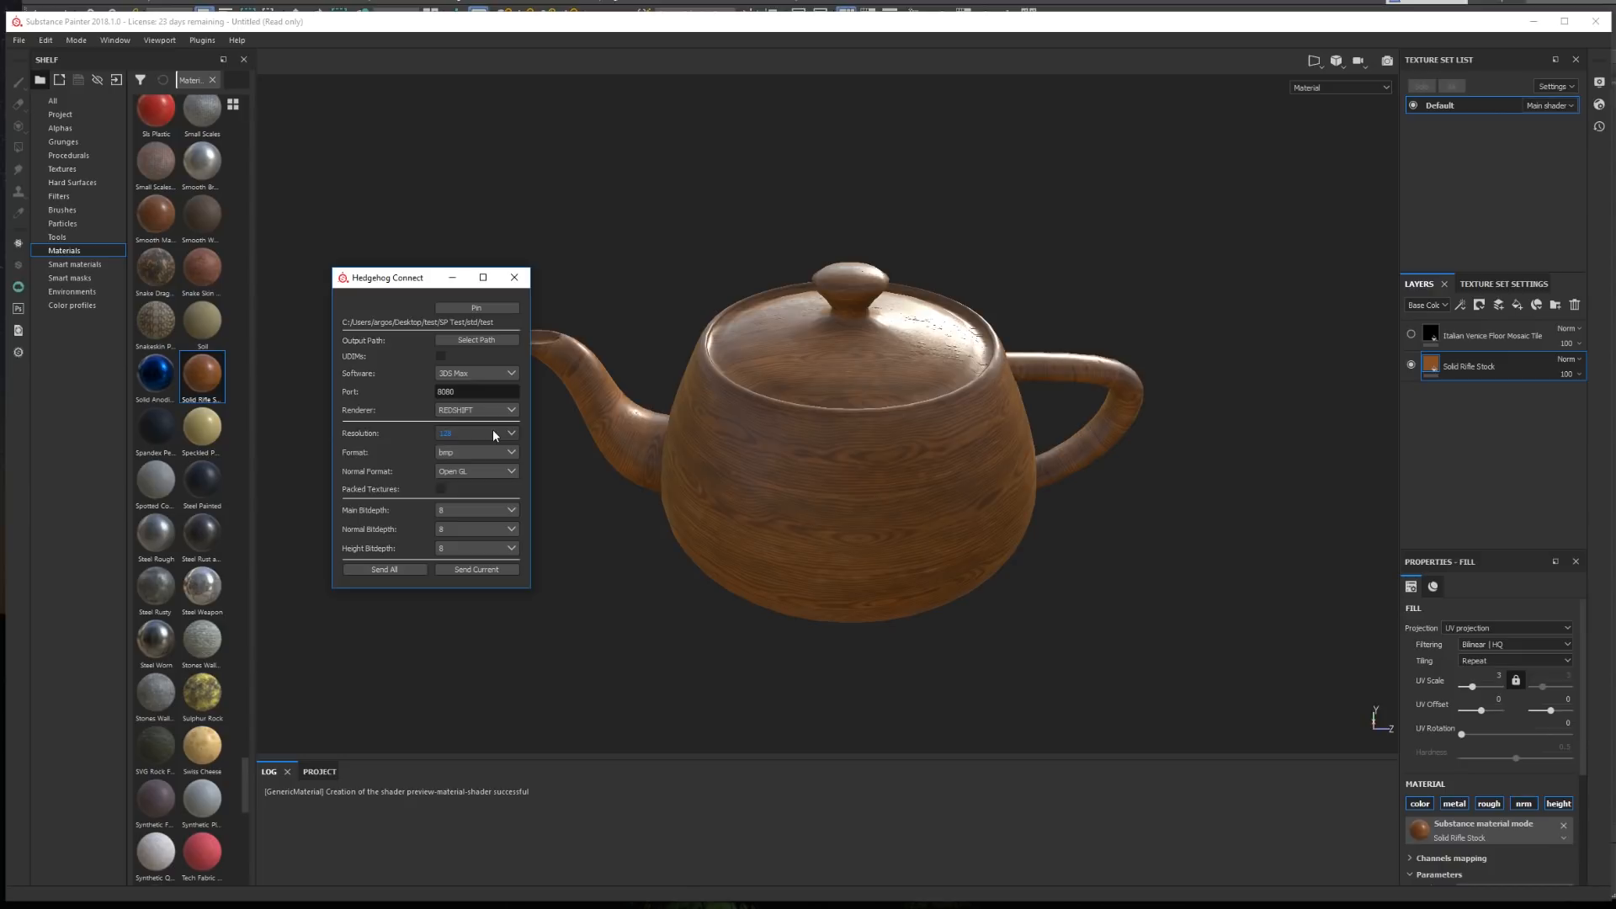
pyautogui.click(510, 433)
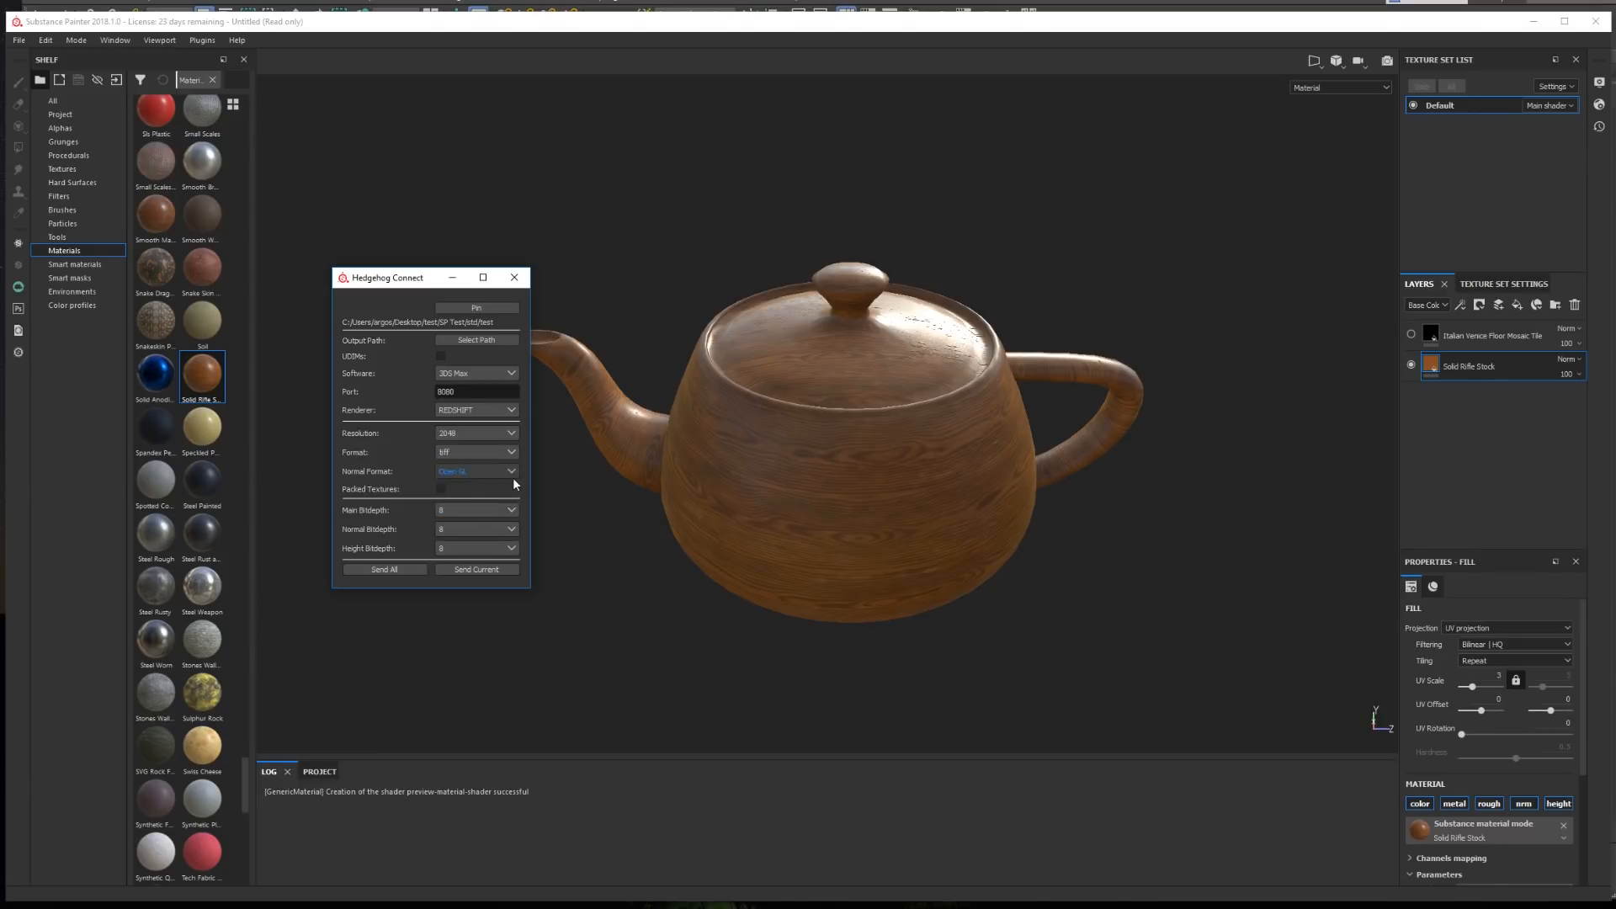
# - Send all textures at 2048 TIFF, Open GL normals, 16-bit normal and height maps
pyautogui.click(477, 471)
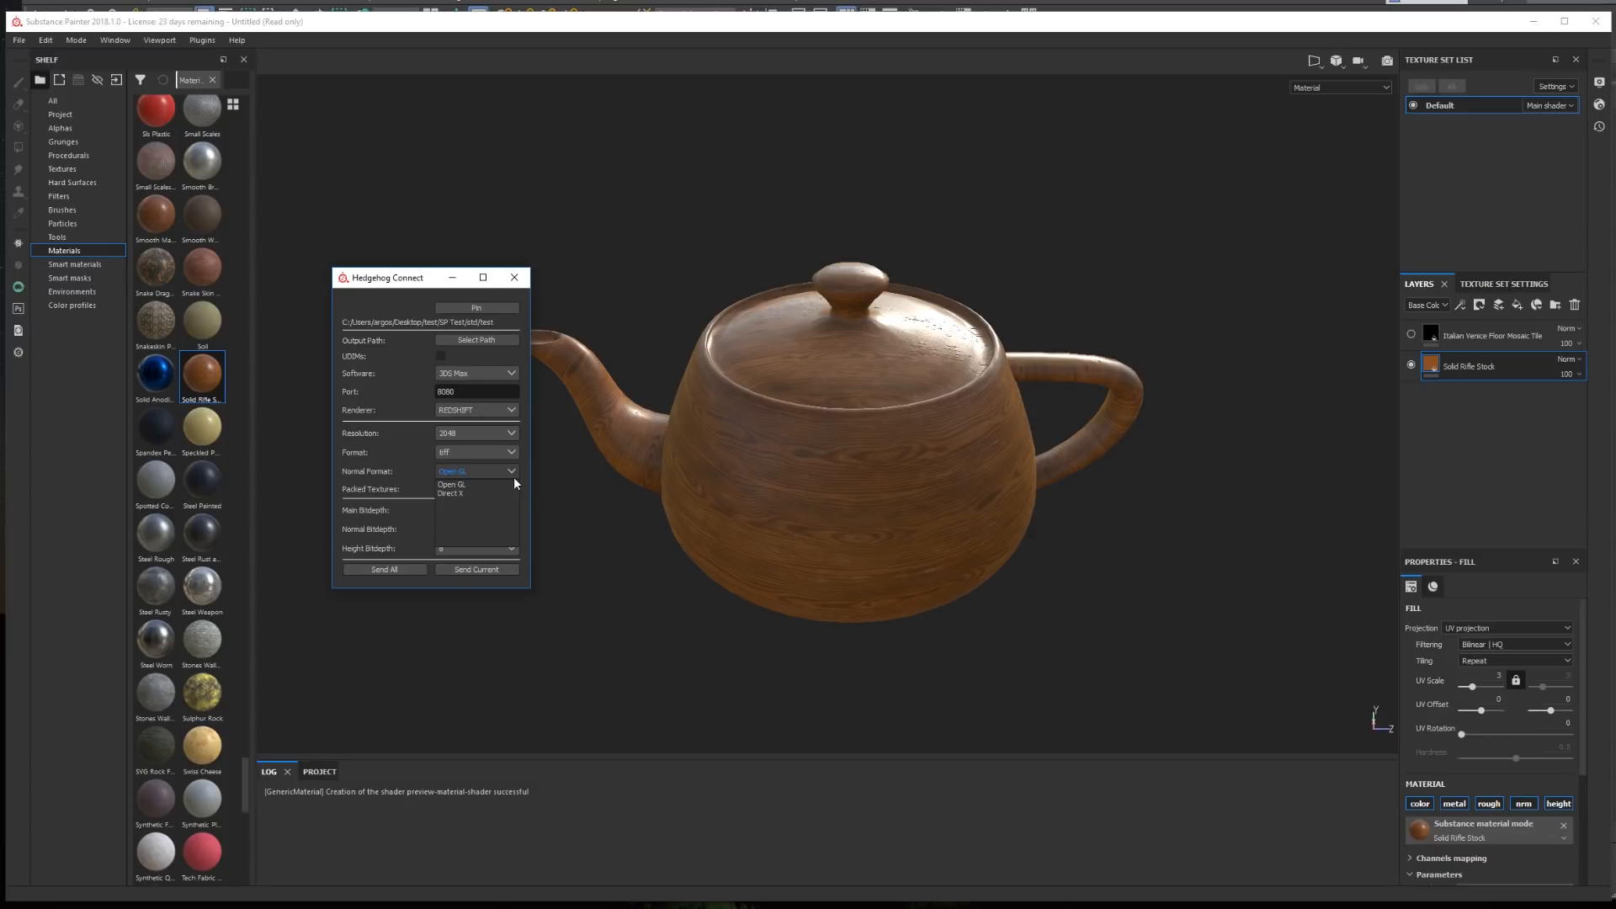
pyautogui.click(451, 484)
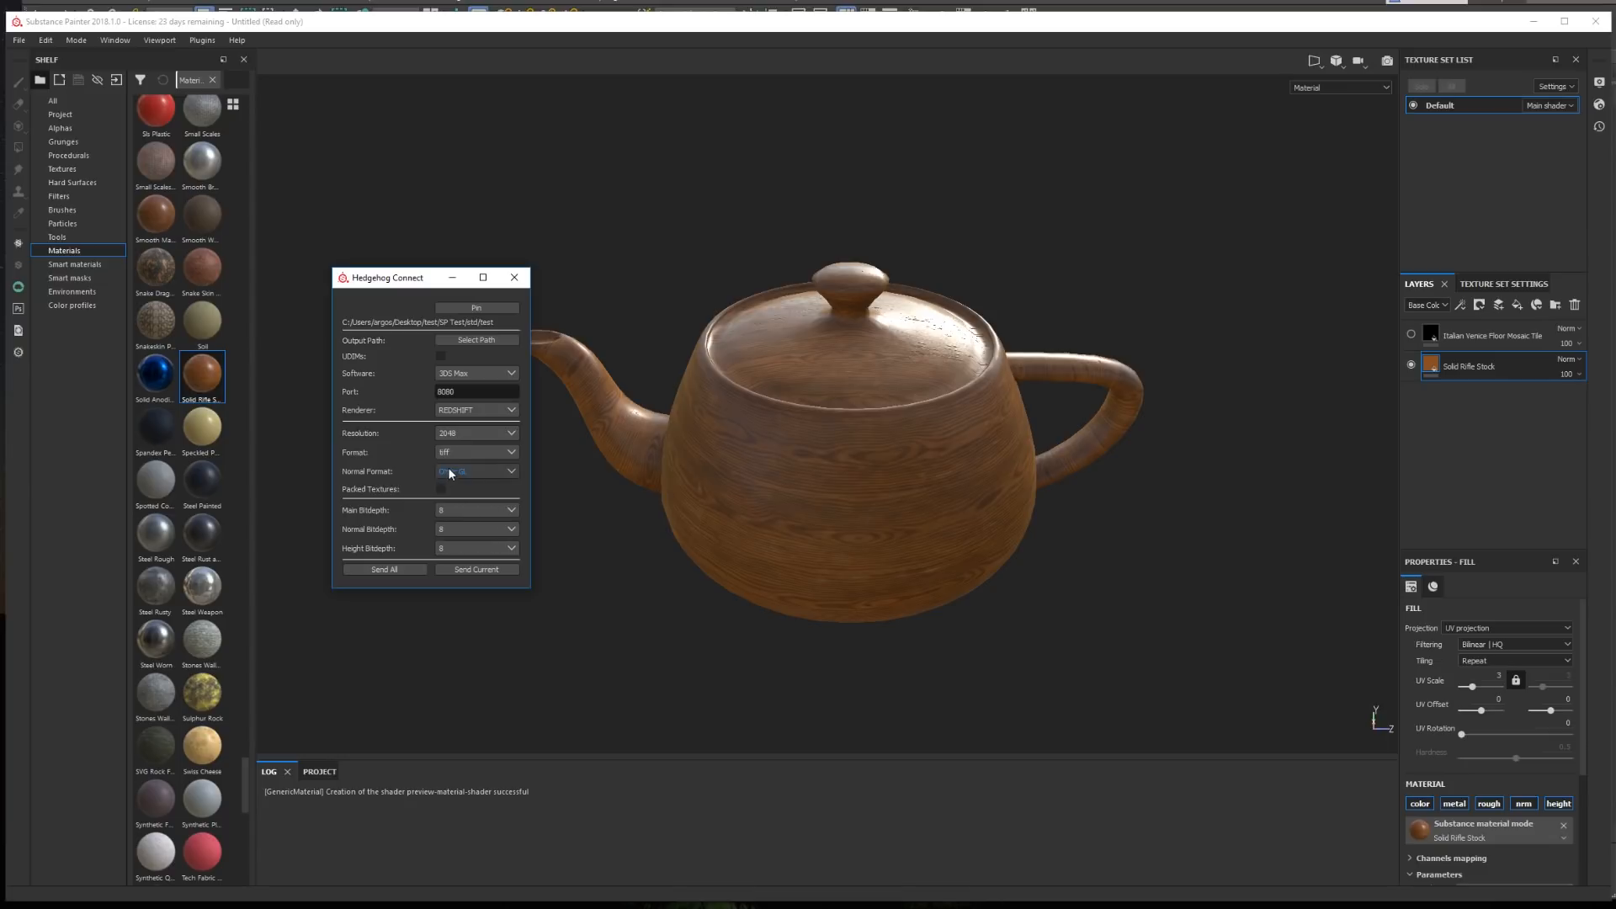
pyautogui.click(474, 471)
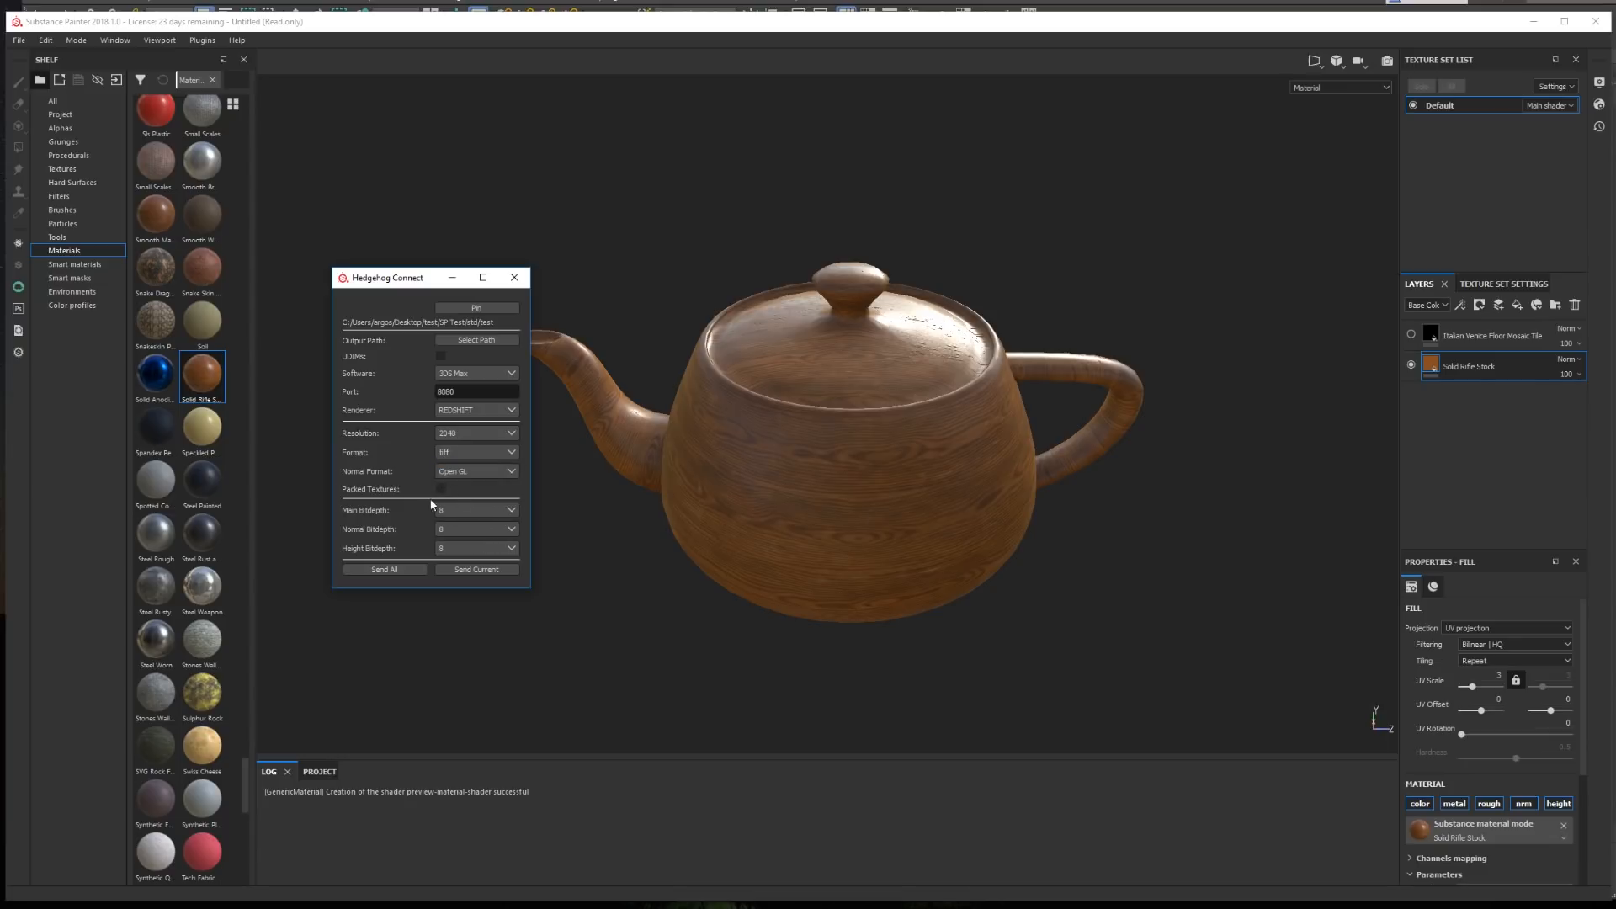
pyautogui.moveTo(454, 504)
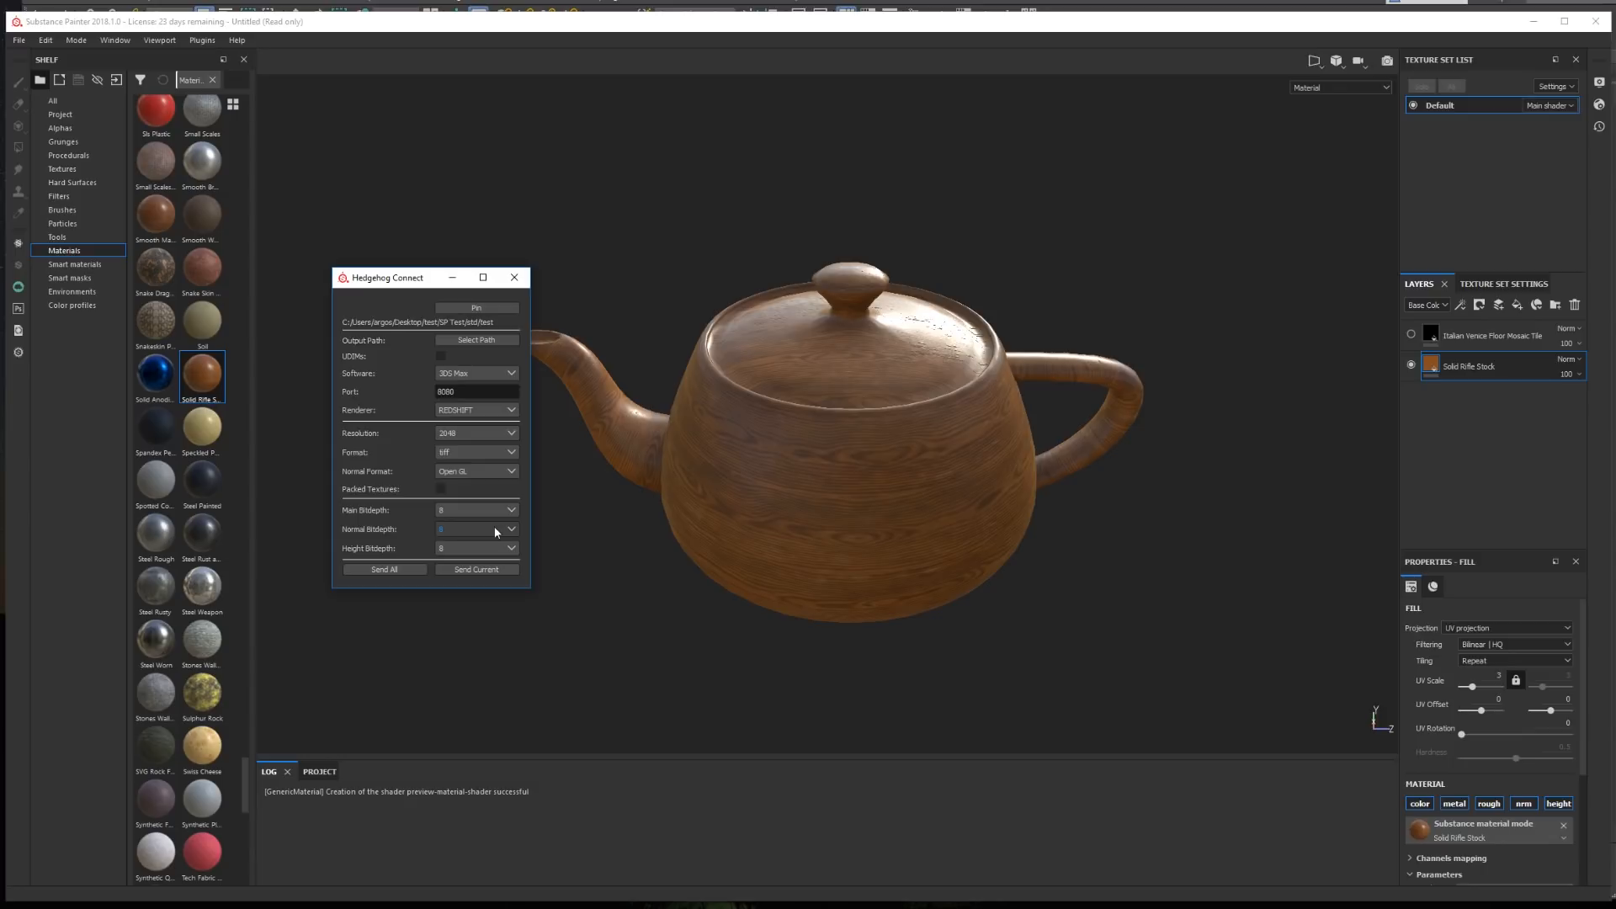
pyautogui.click(474, 528)
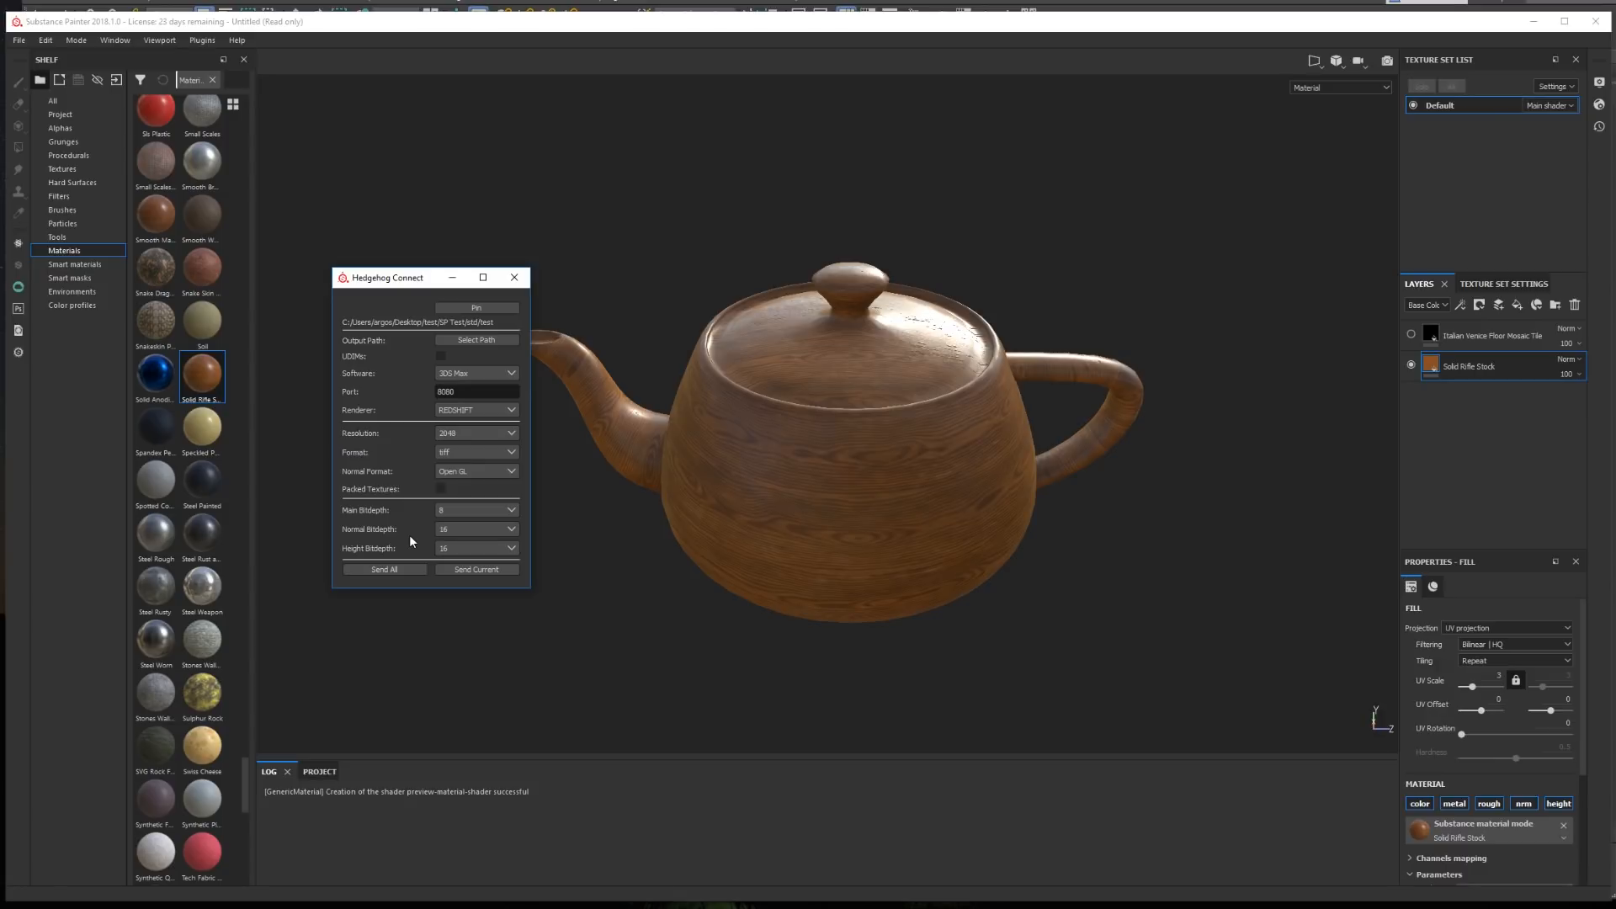
pyautogui.moveTo(403, 566)
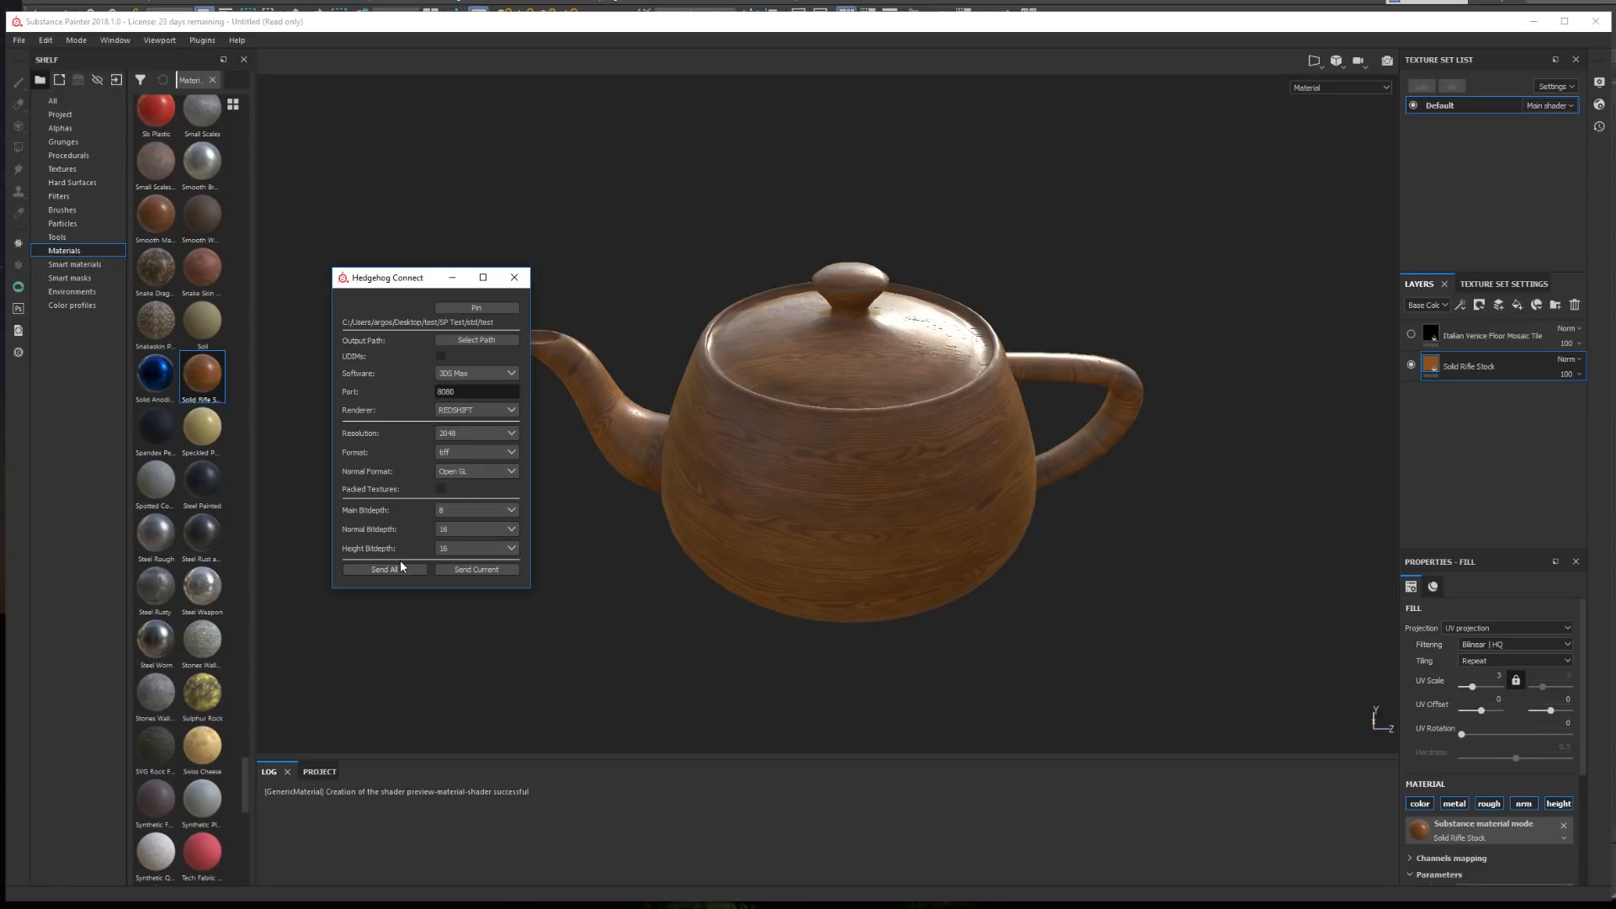
pyautogui.click(383, 569)
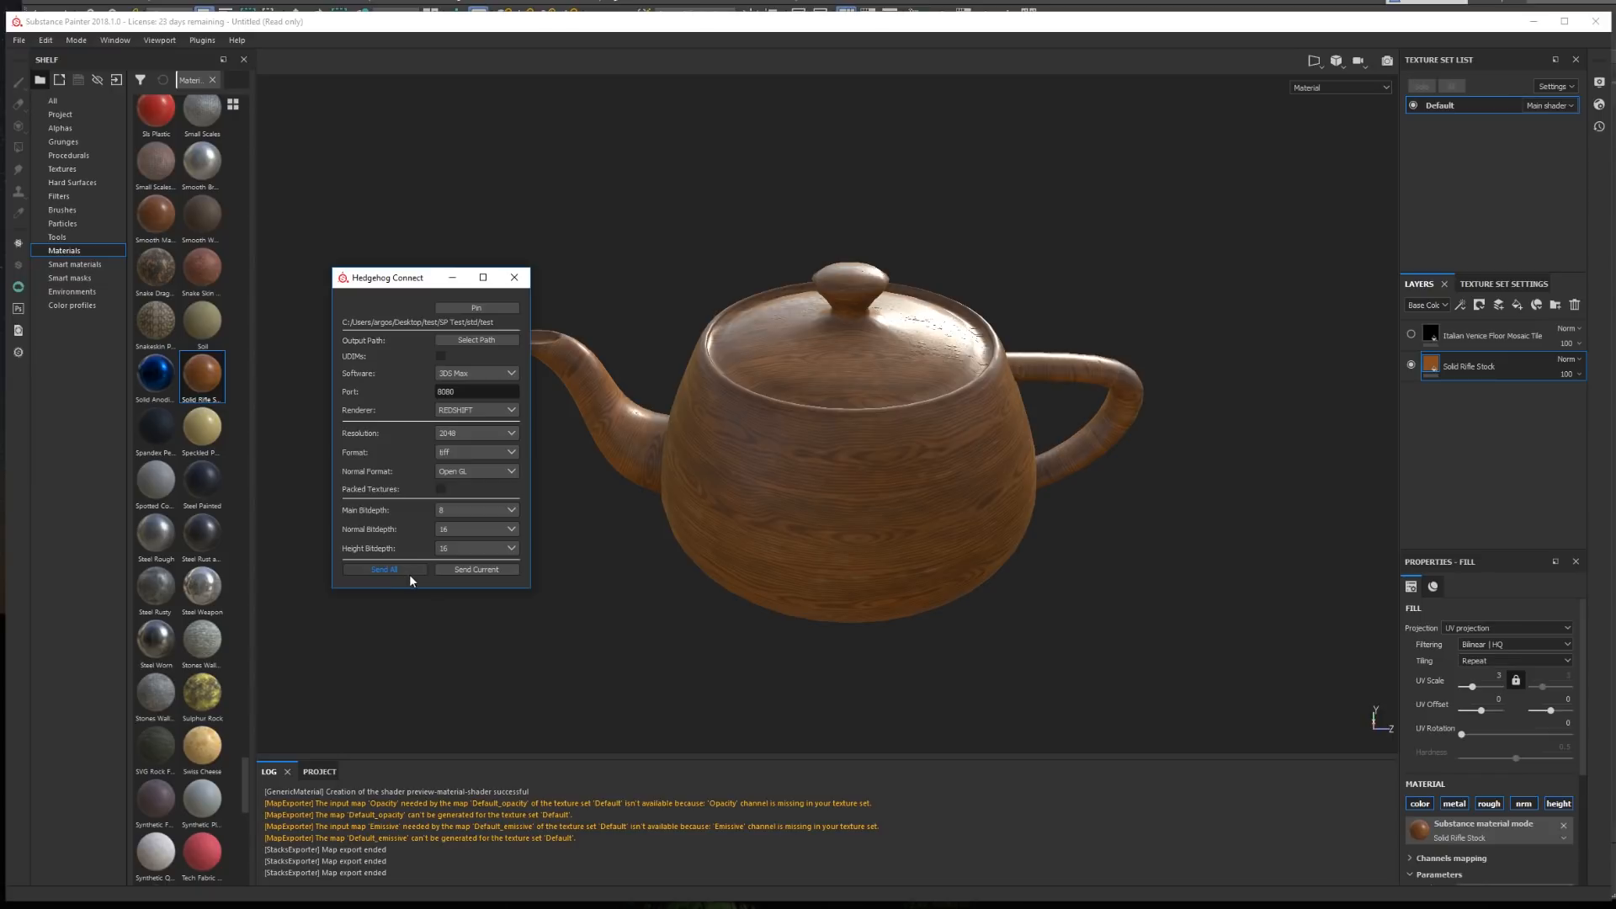
pyautogui.click(384, 569)
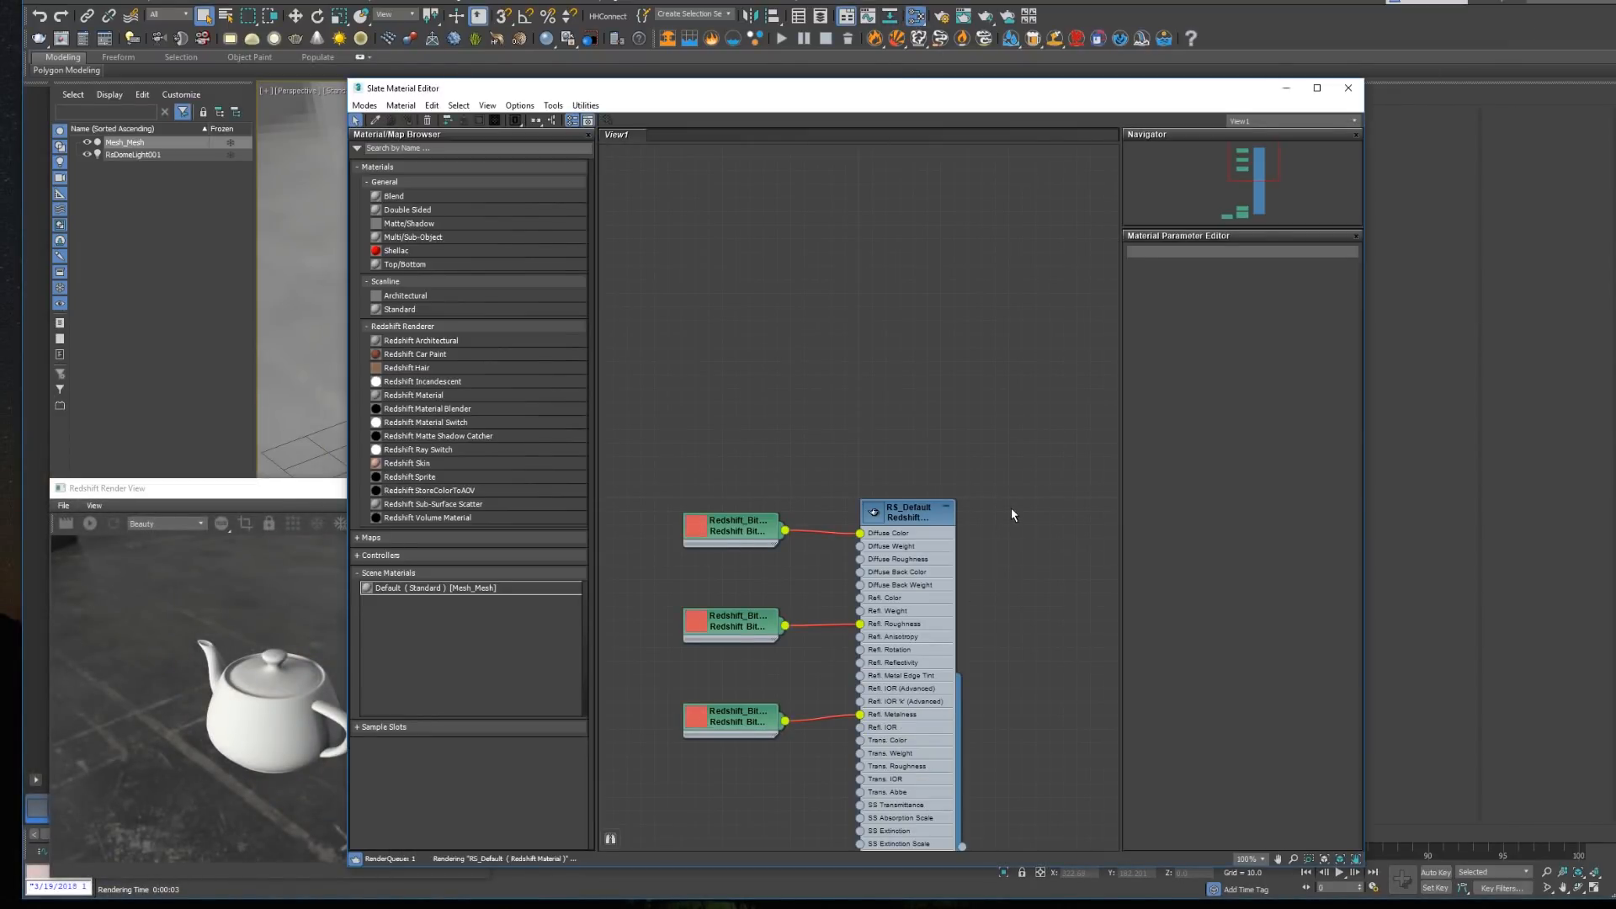
pyautogui.moveTo(1007, 94)
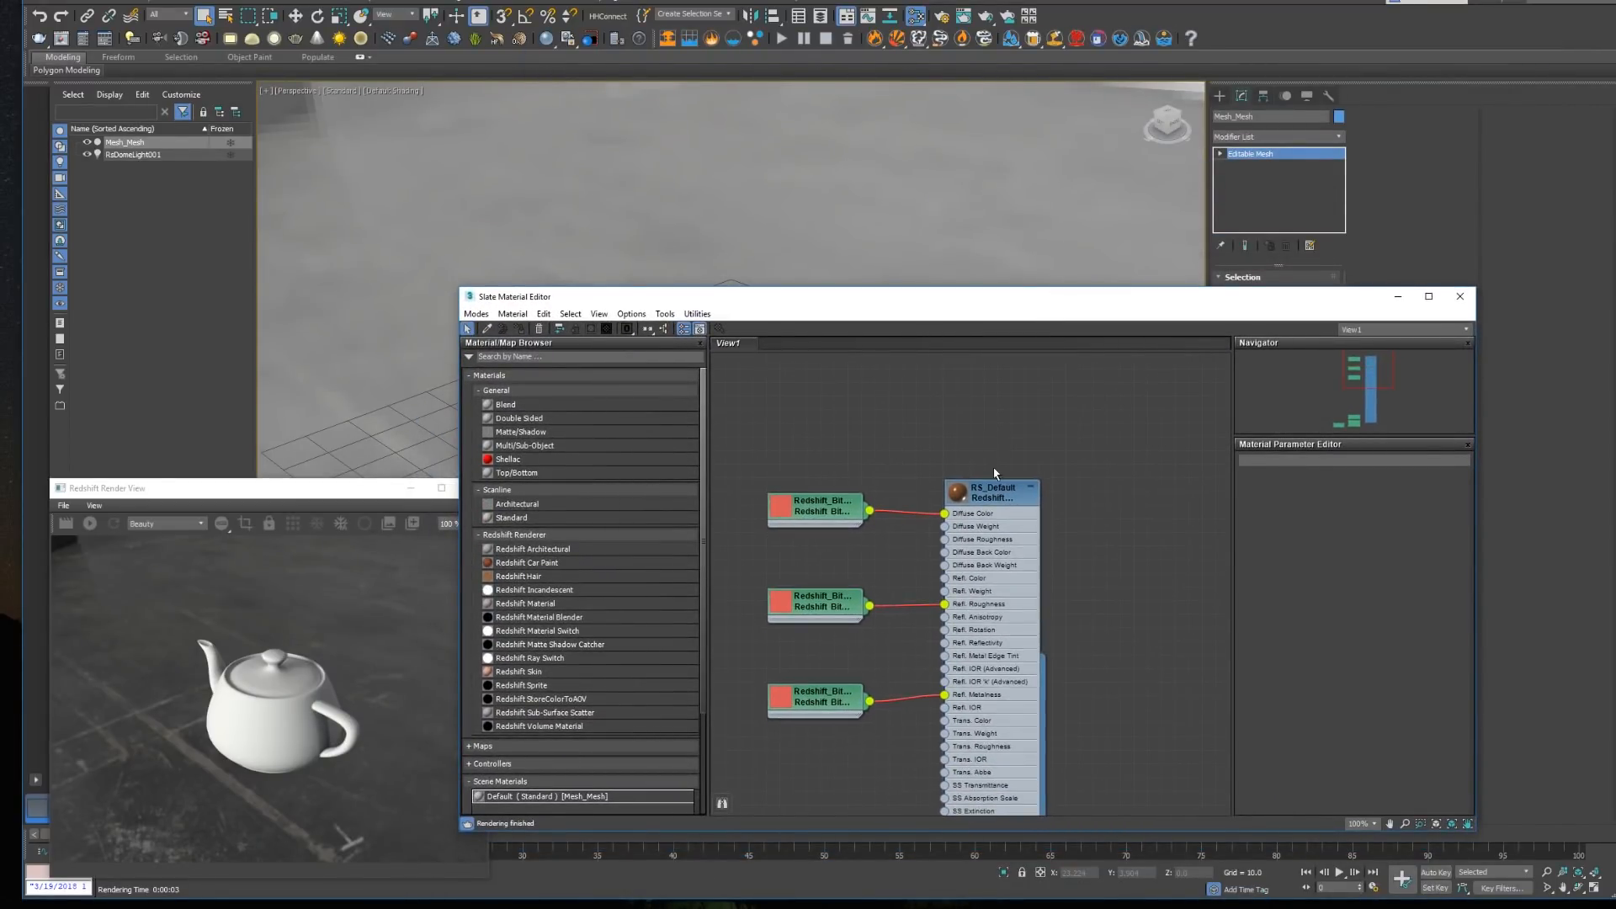
# - Bring up the context menu for the RS_Default Redshift material node in Slate
pyautogui.rightClick(990, 492)
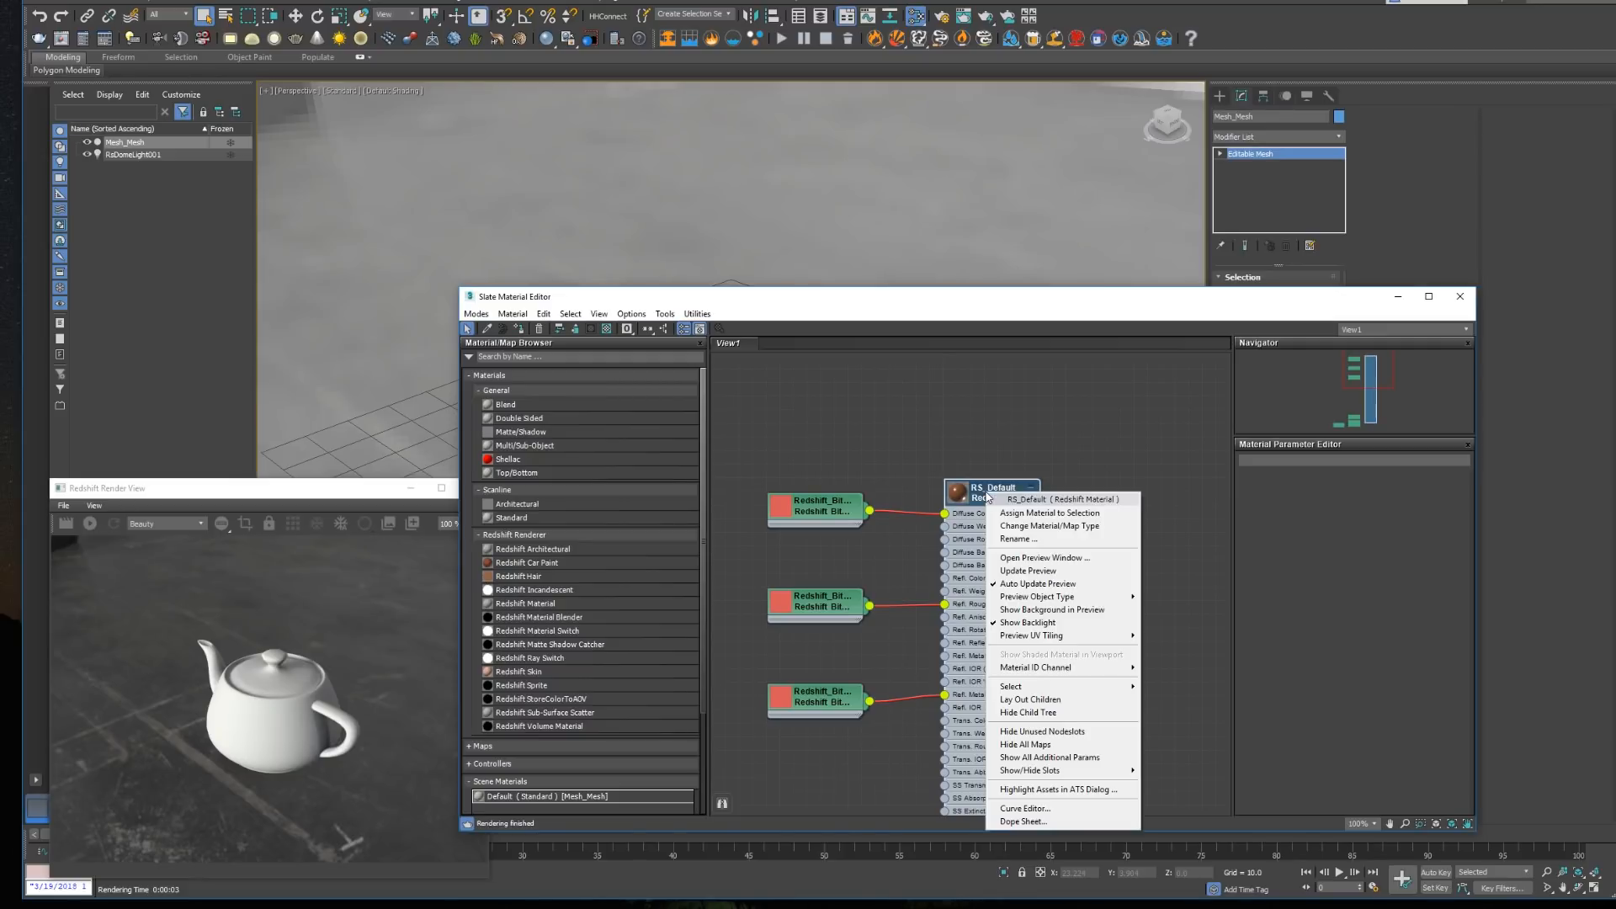